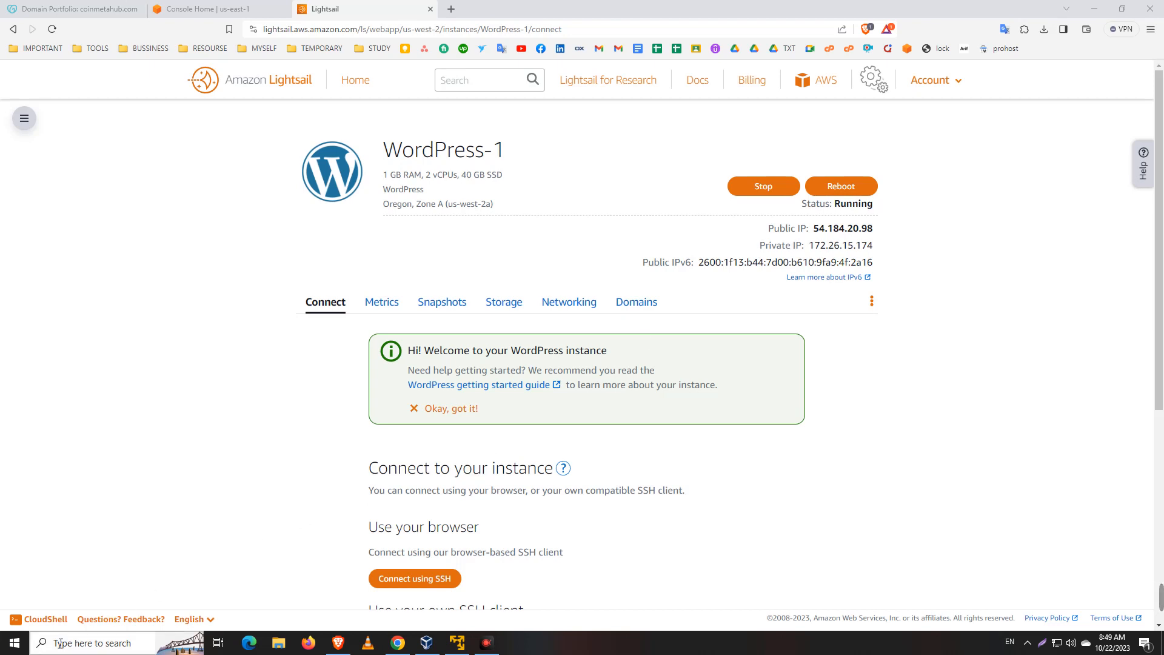
- Launch FileZilla from the Windows Start menu over the Lightsail instance page
click(13, 642)
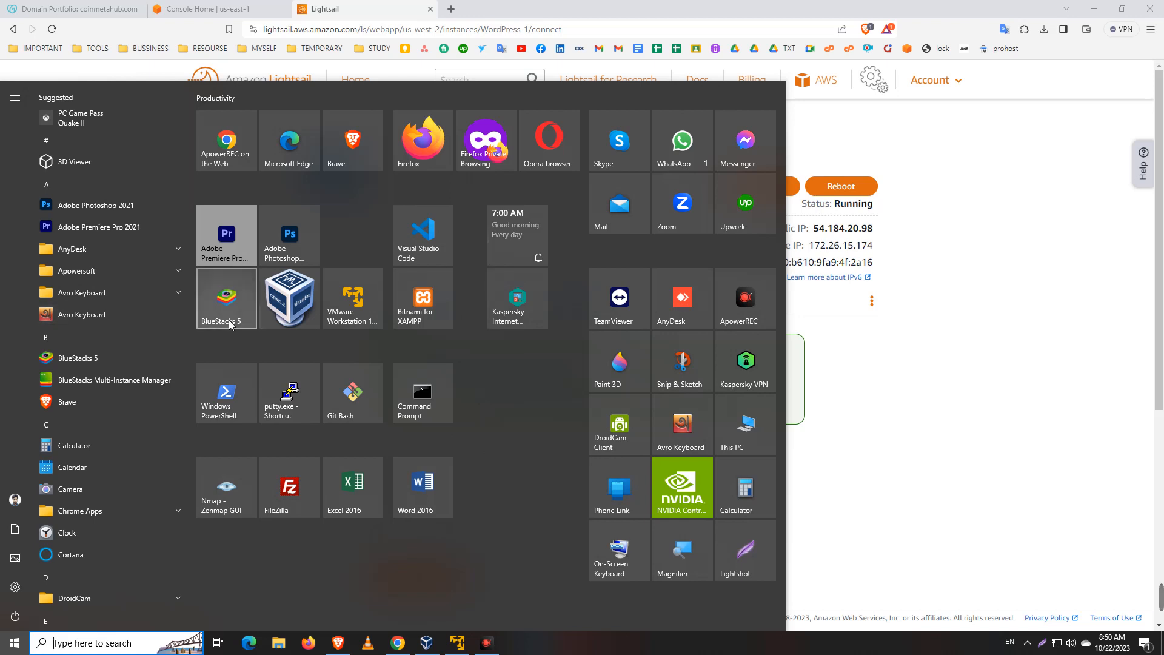
mouse_move(288, 487)
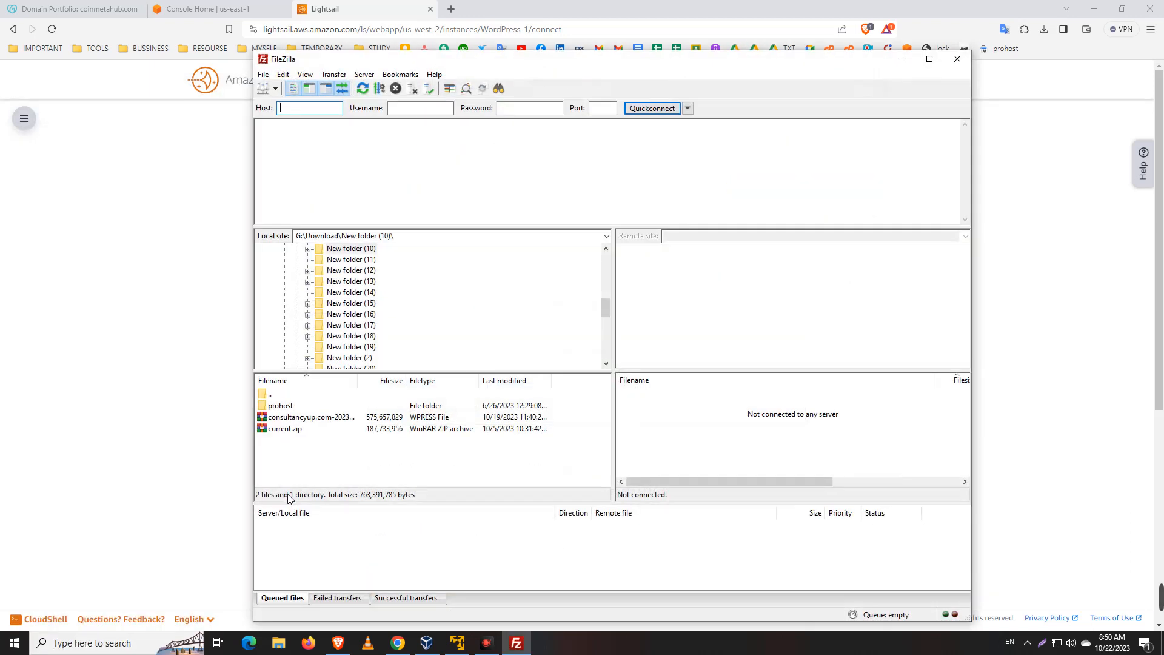
- Bring up FileZilla's Site Manager via the File menu to add the Lightsail server
click(263, 74)
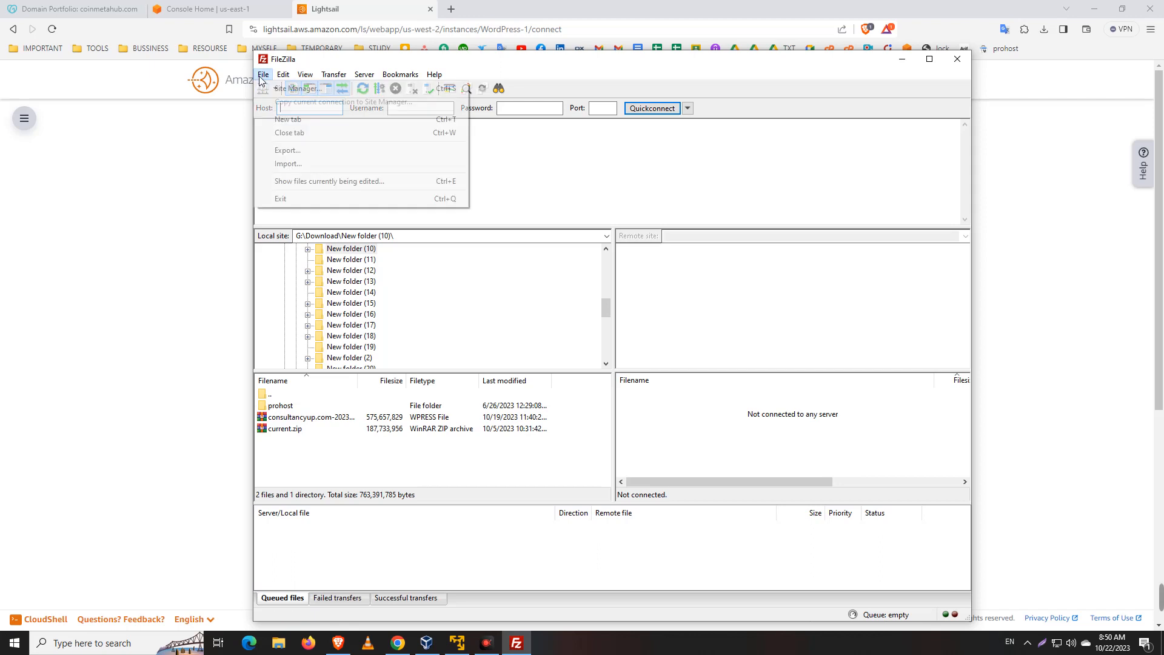
mouse_move(298, 89)
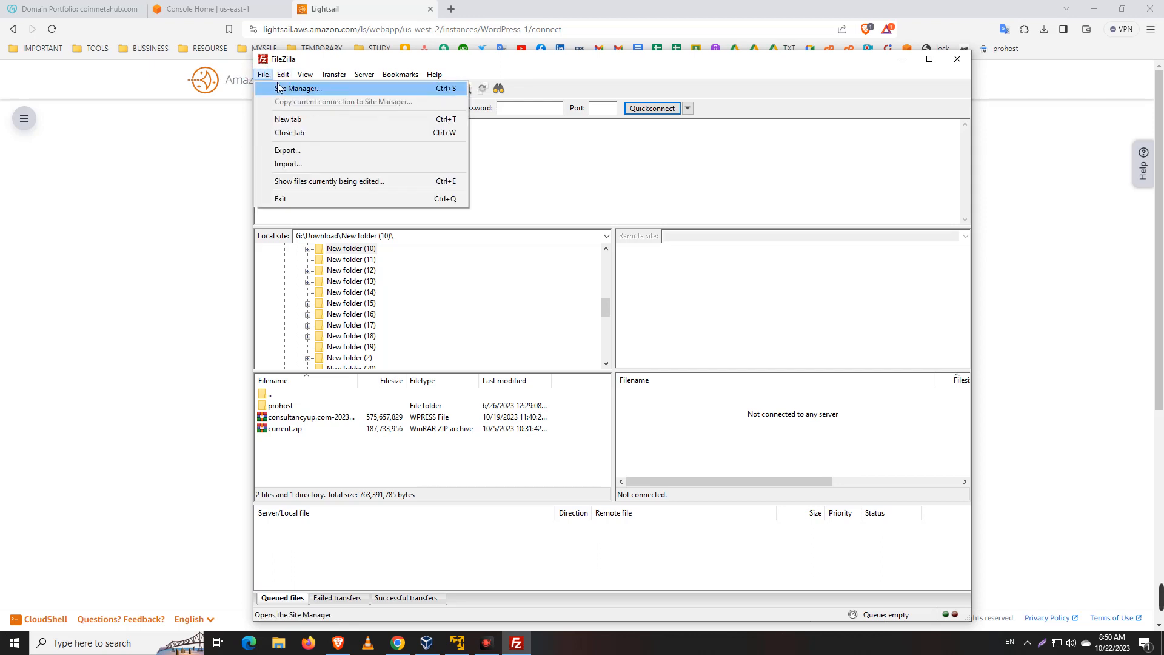
click(300, 89)
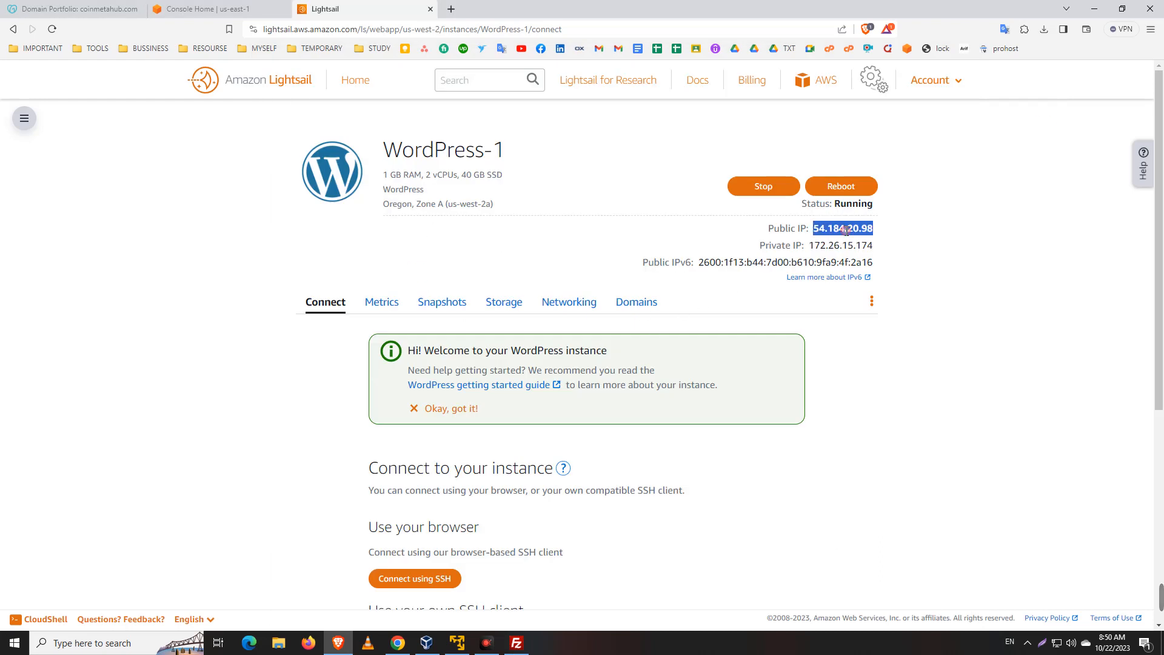
- Download the instance's default SSH key from Lightsail's 'Use your own SSH client' section
scroll(down, 3)
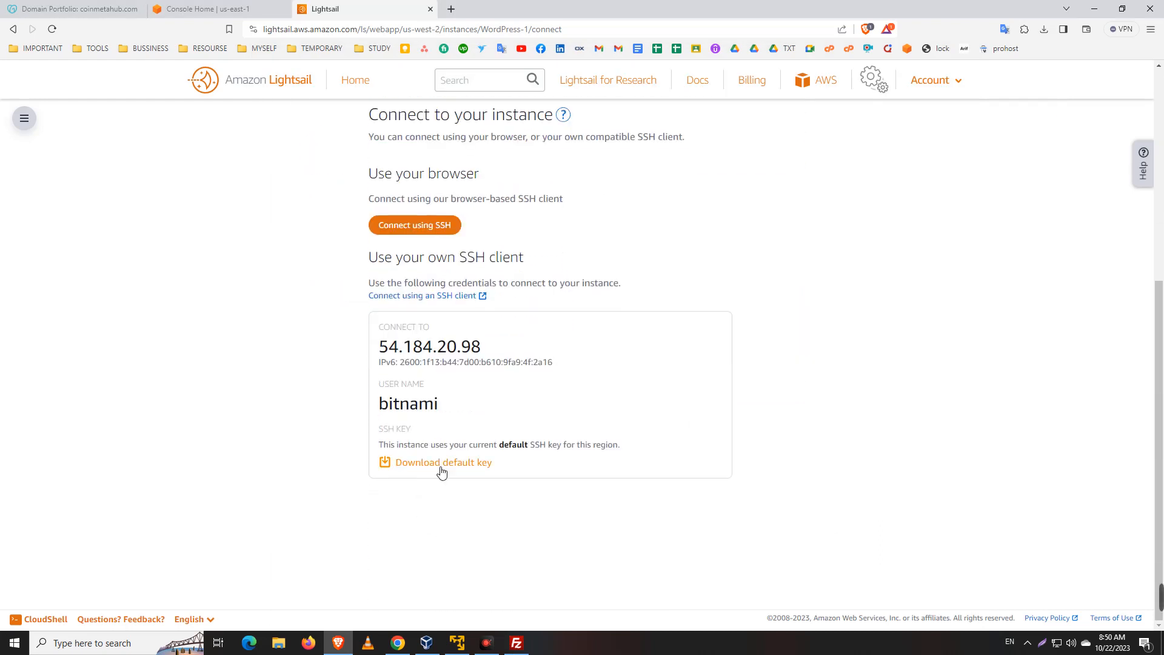
mouse_move(426, 469)
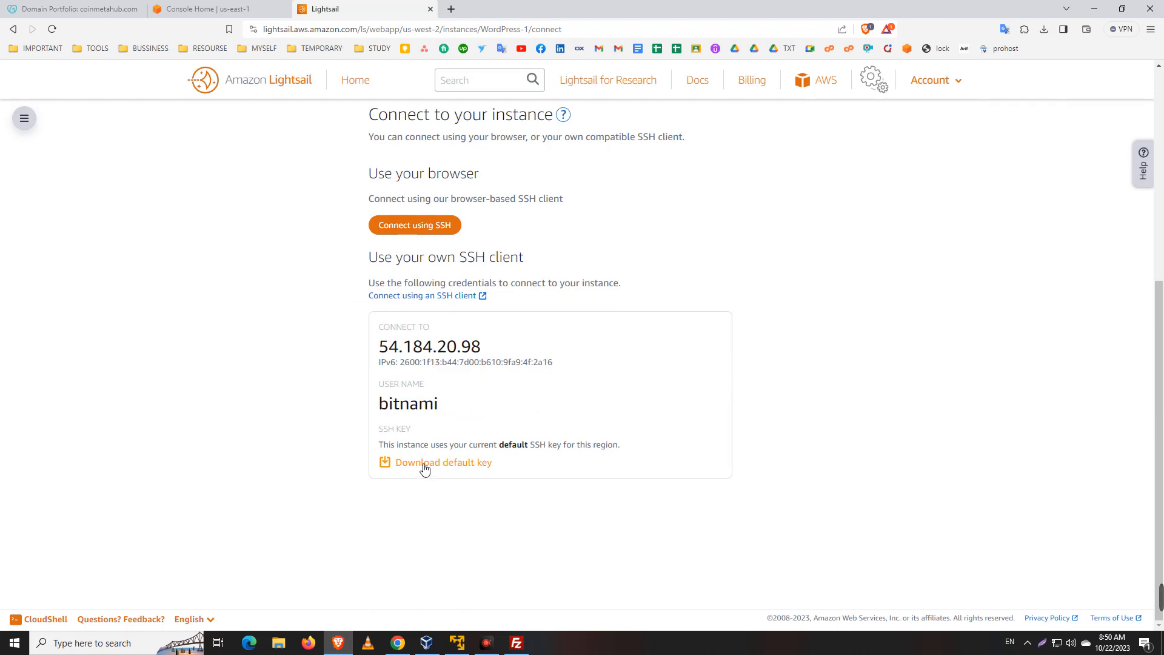
click(443, 462)
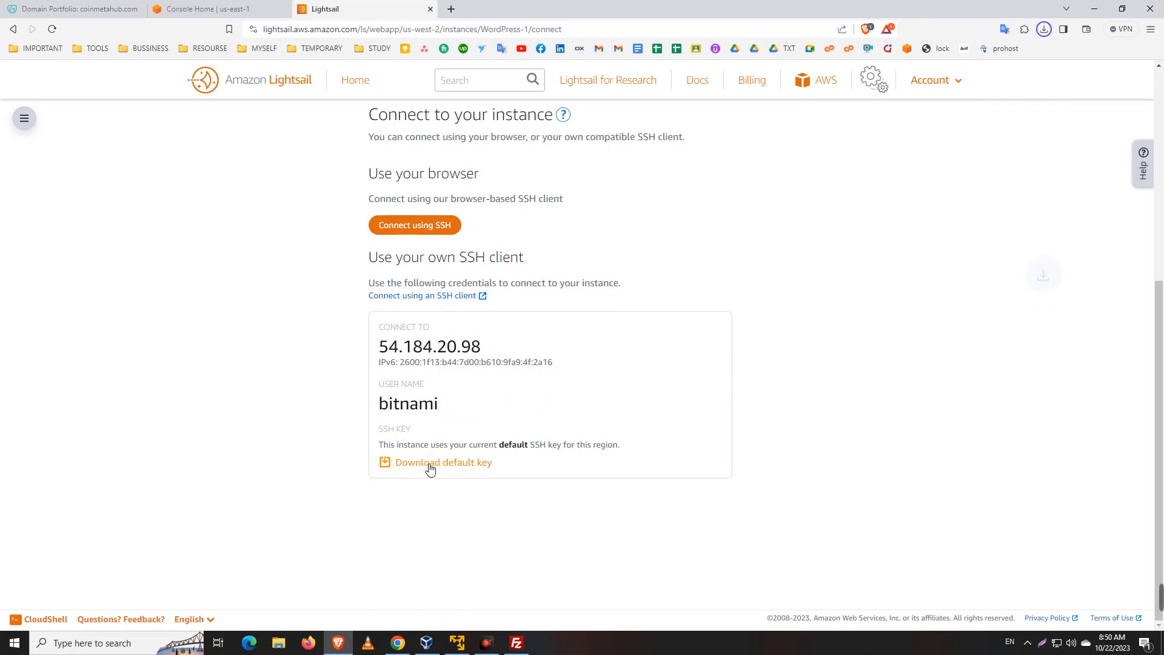
click(440, 462)
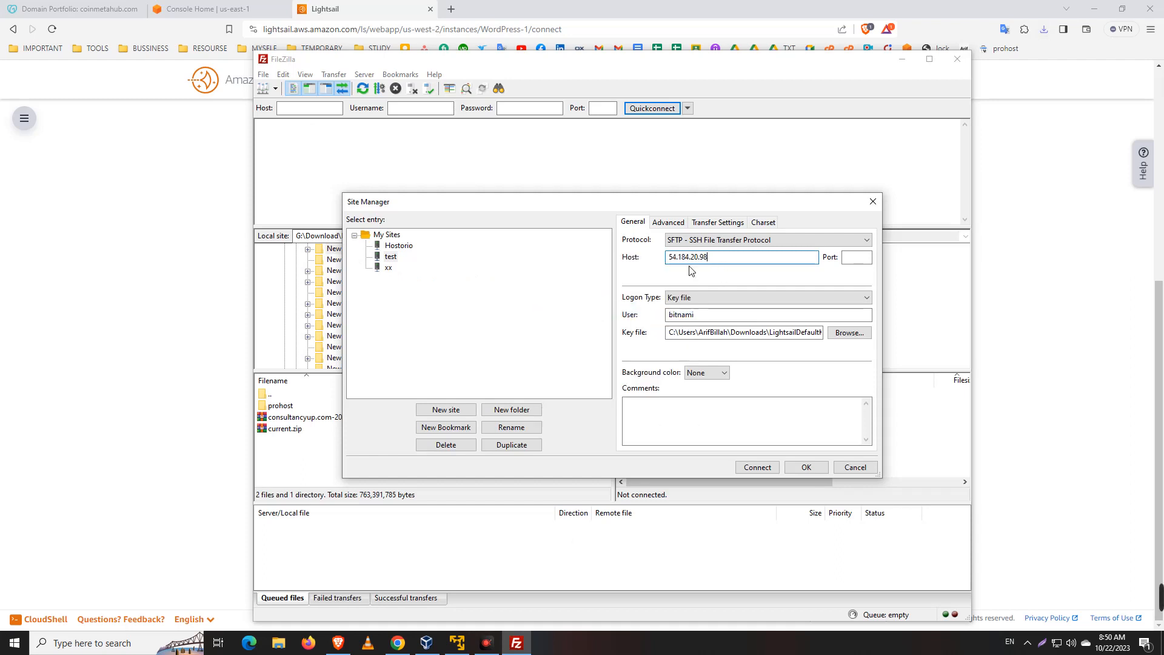
click(768, 238)
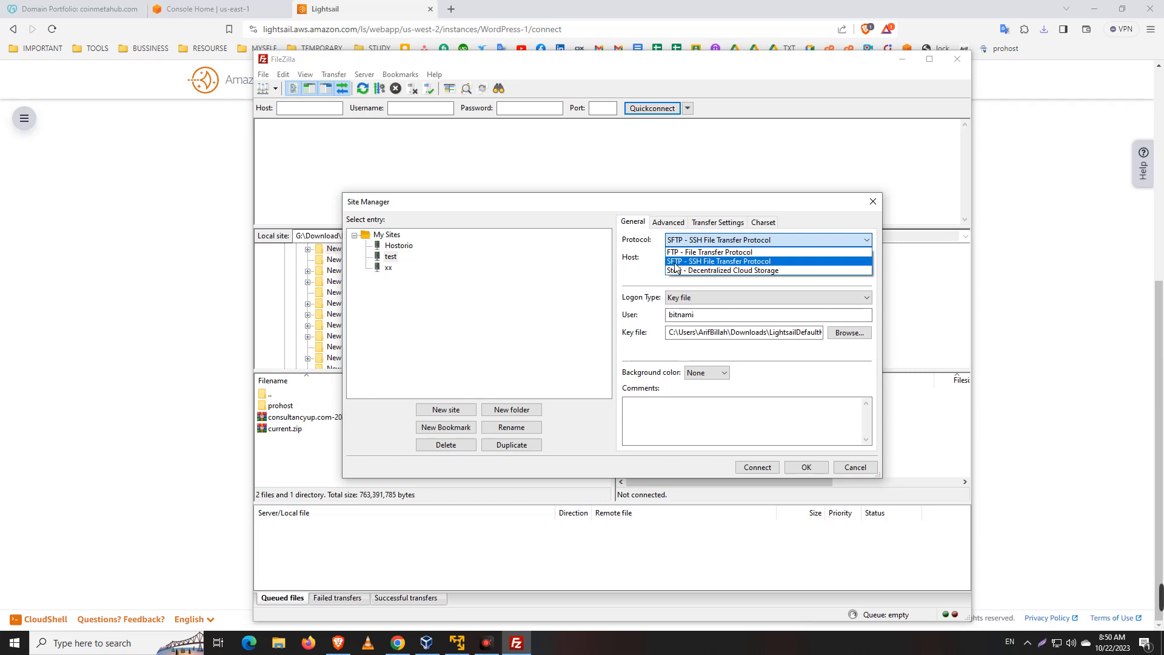
mouse_move(672, 267)
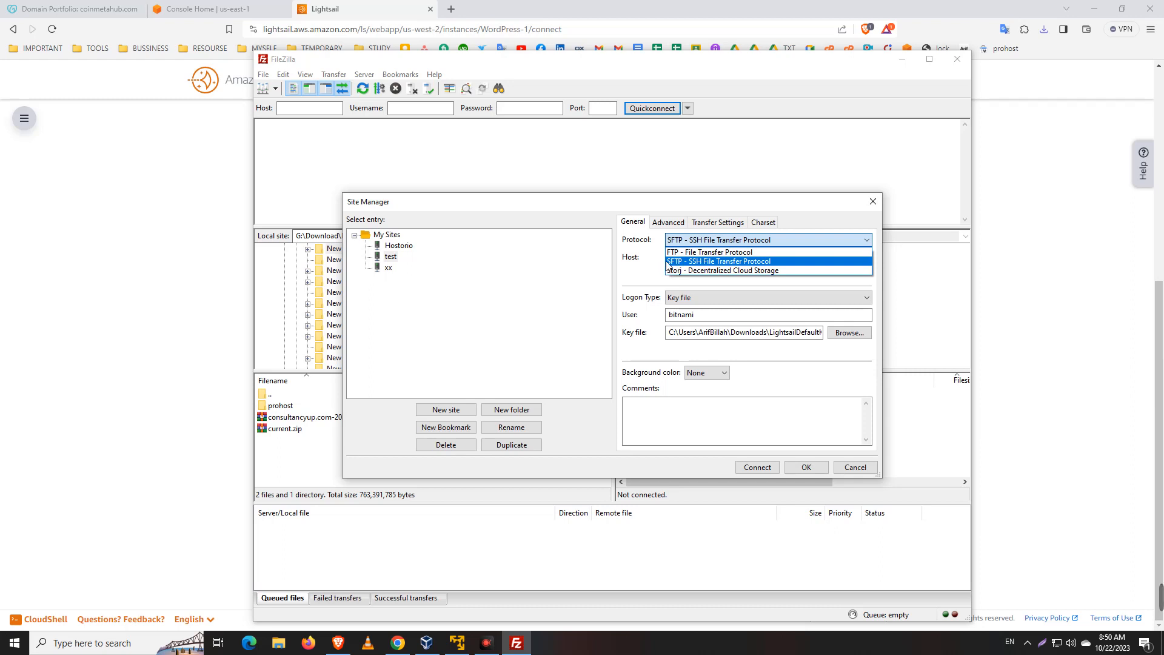
click(717, 260)
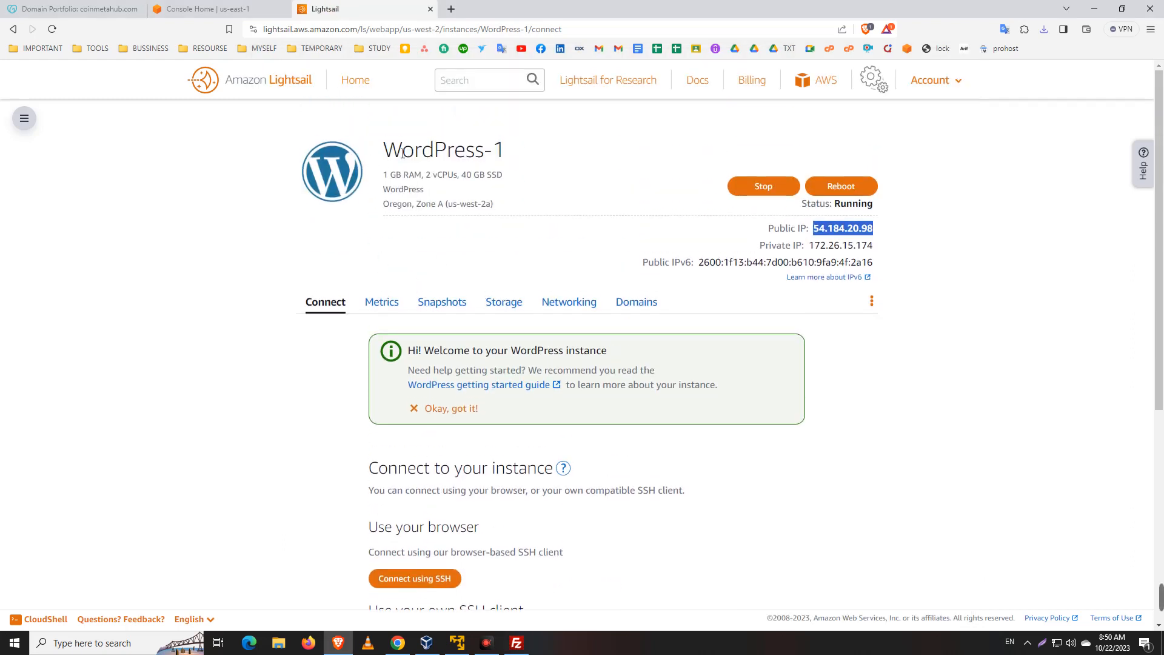
mouse_move(308, 204)
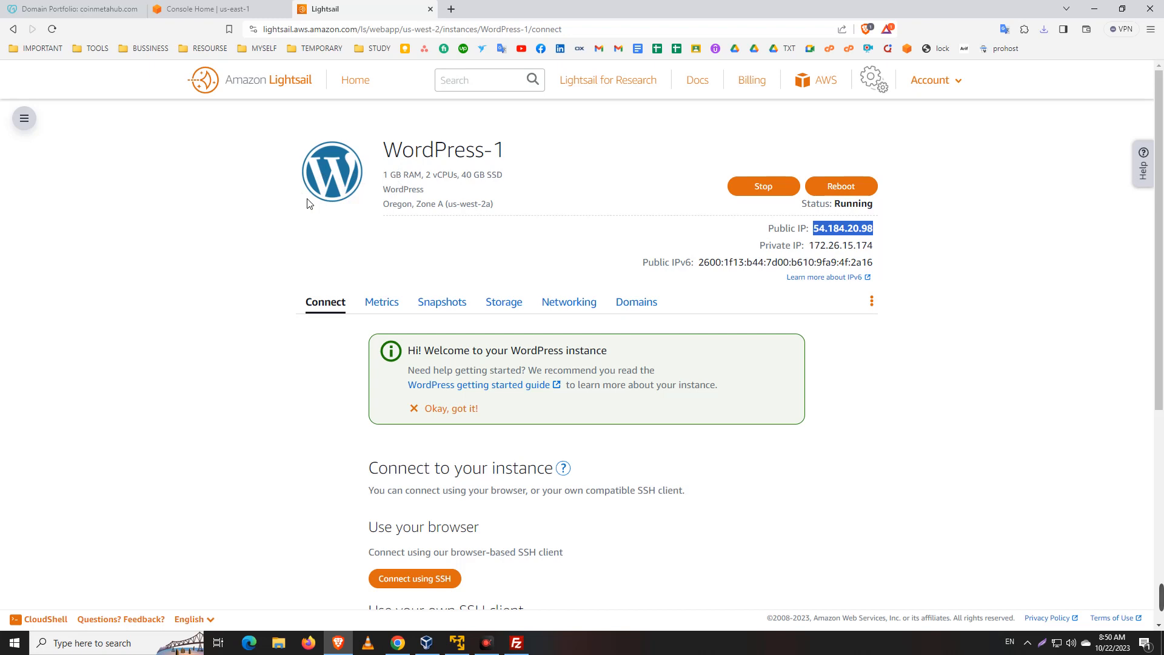
mouse_move(348, 185)
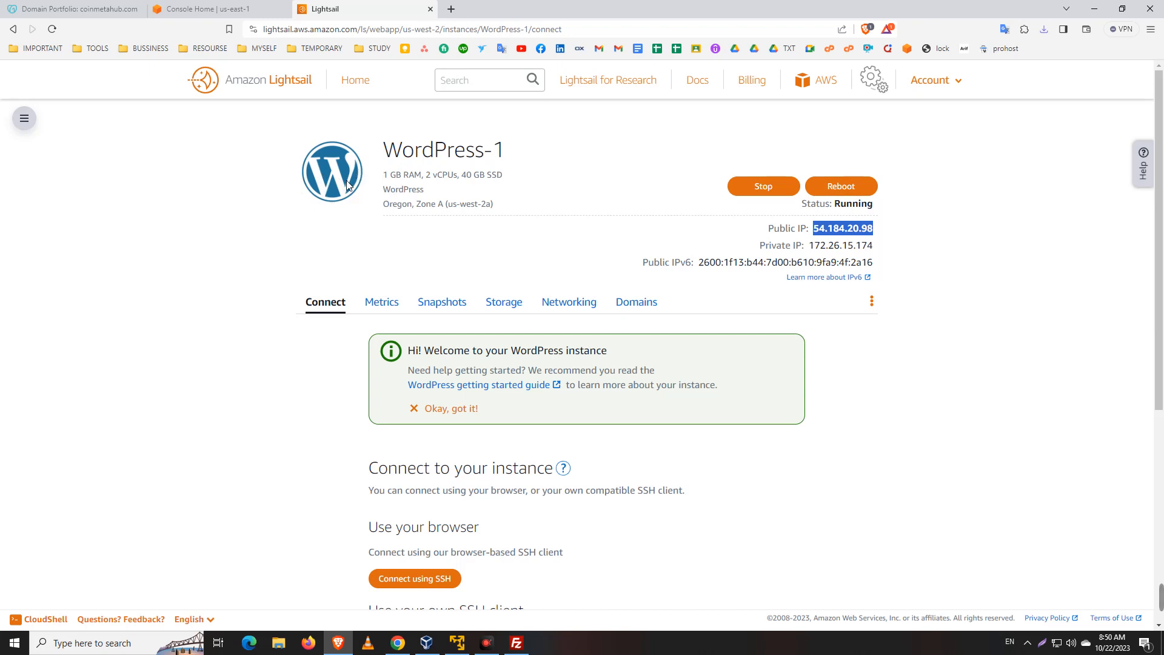
mouse_move(322, 219)
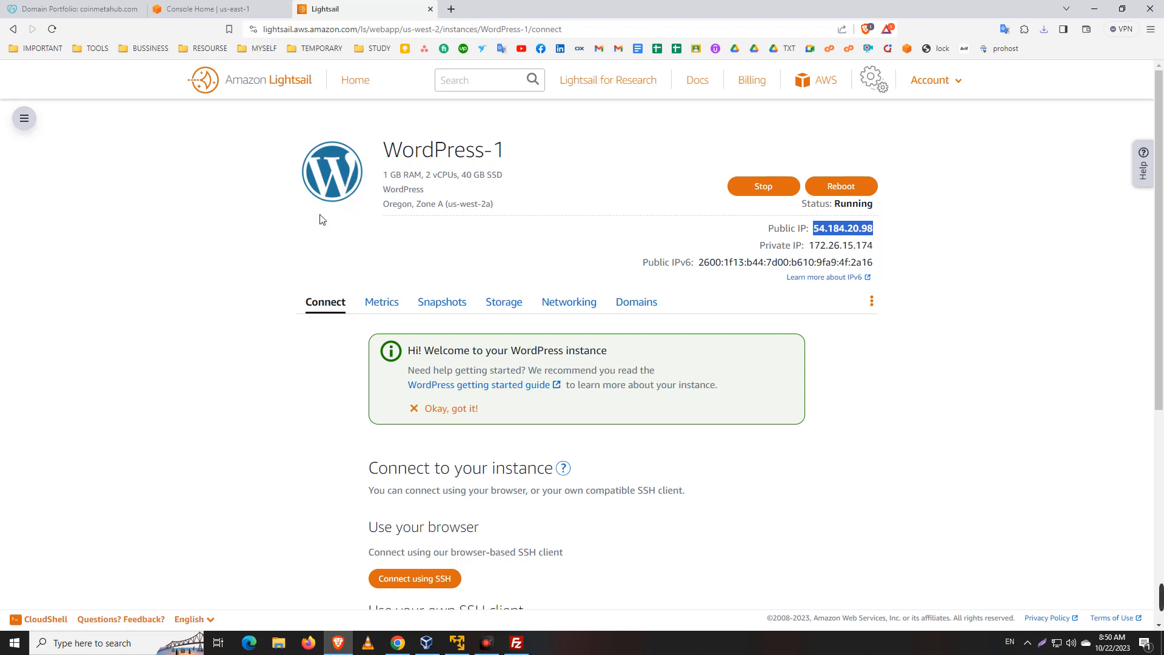
mouse_move(456, 491)
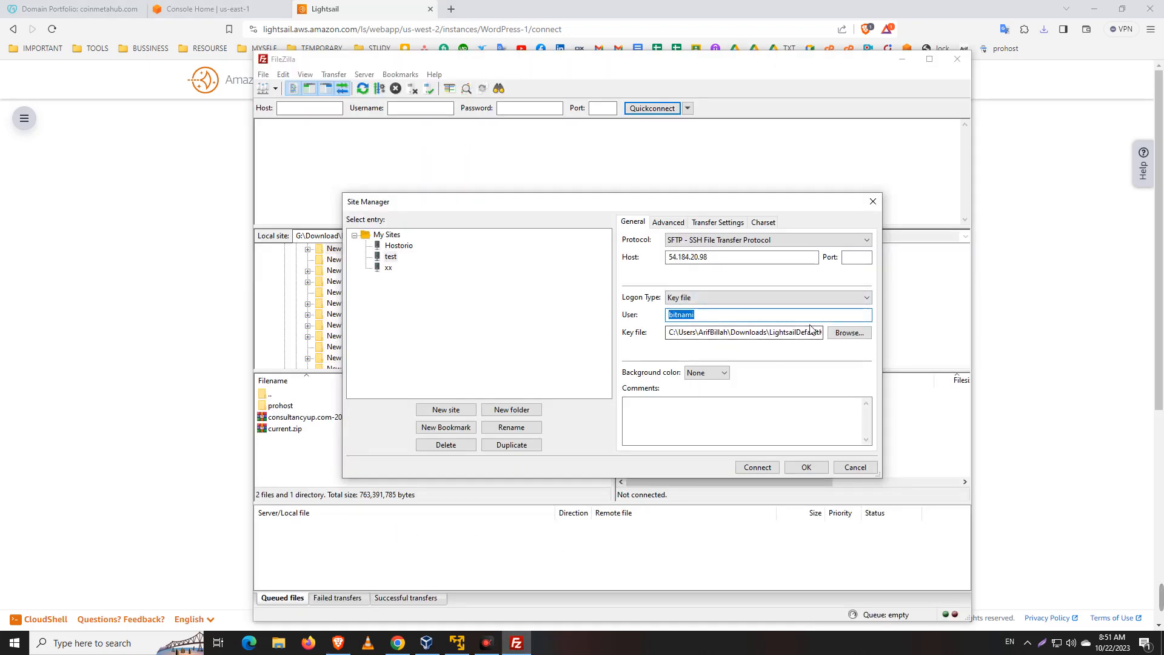
- Use the LightsailDefaultKey .pem as key file, set port 22, and connect to 54.184.20.98
click(849, 332)
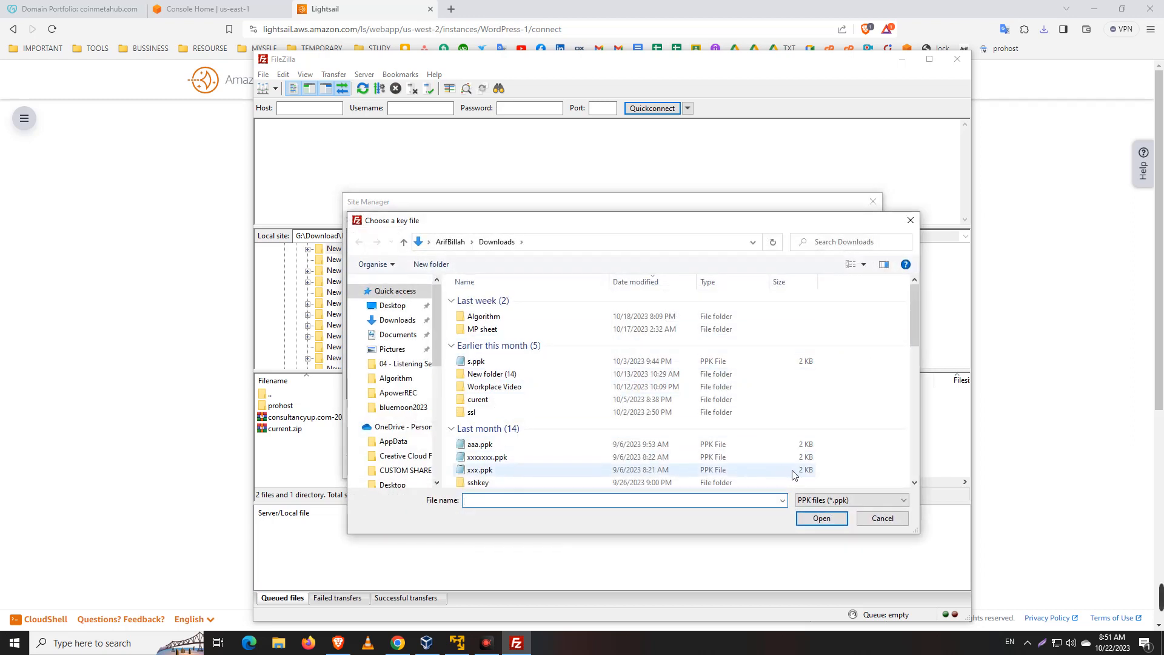
click(850, 499)
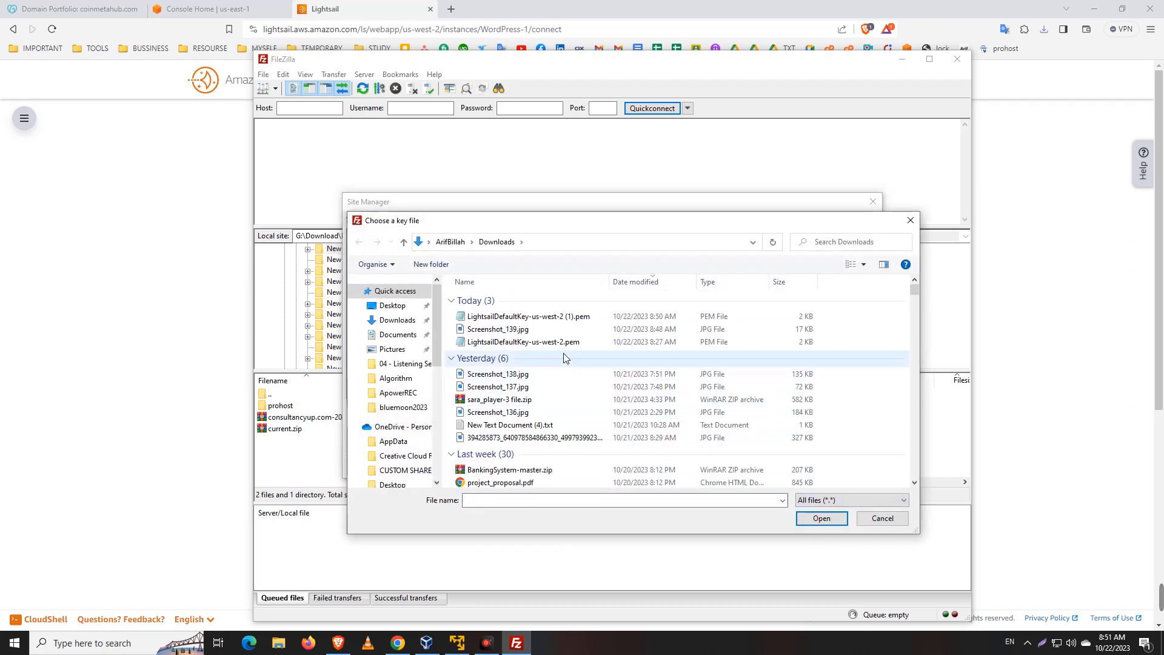
click(820, 519)
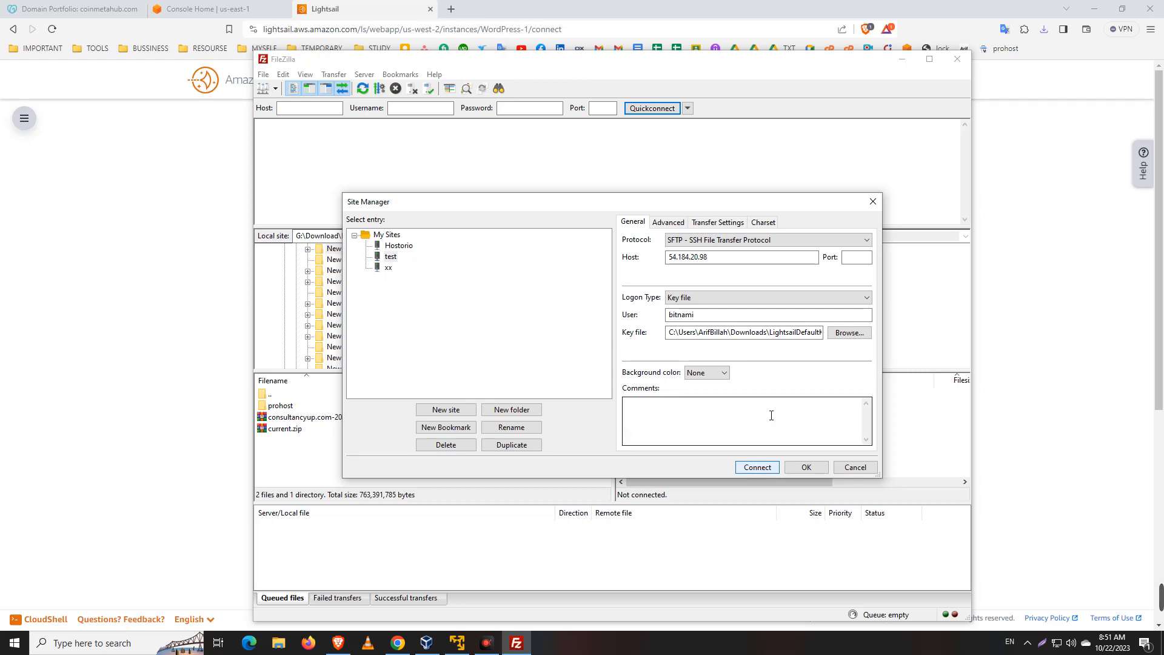
click(856, 257)
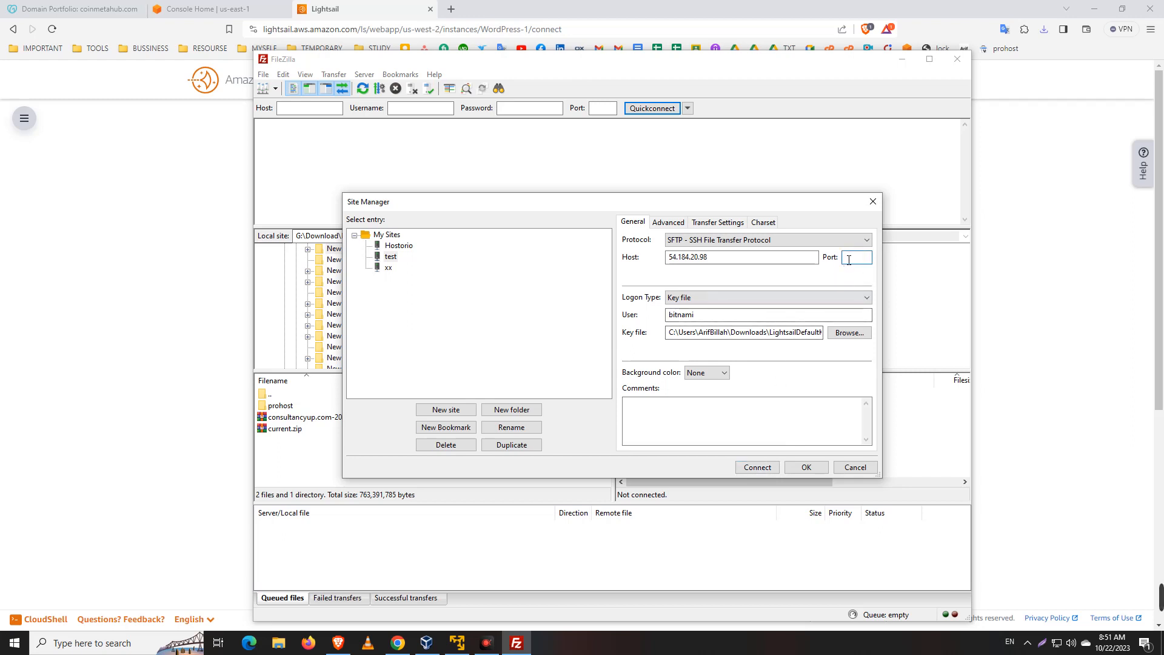
text(22)
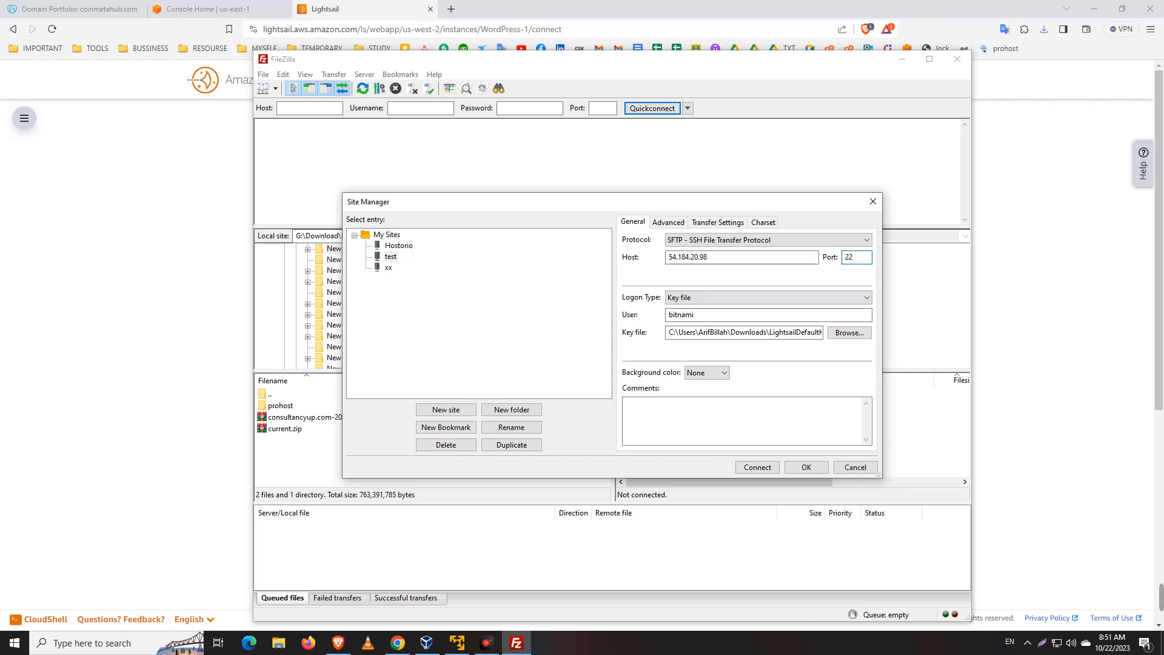
click(854, 258)
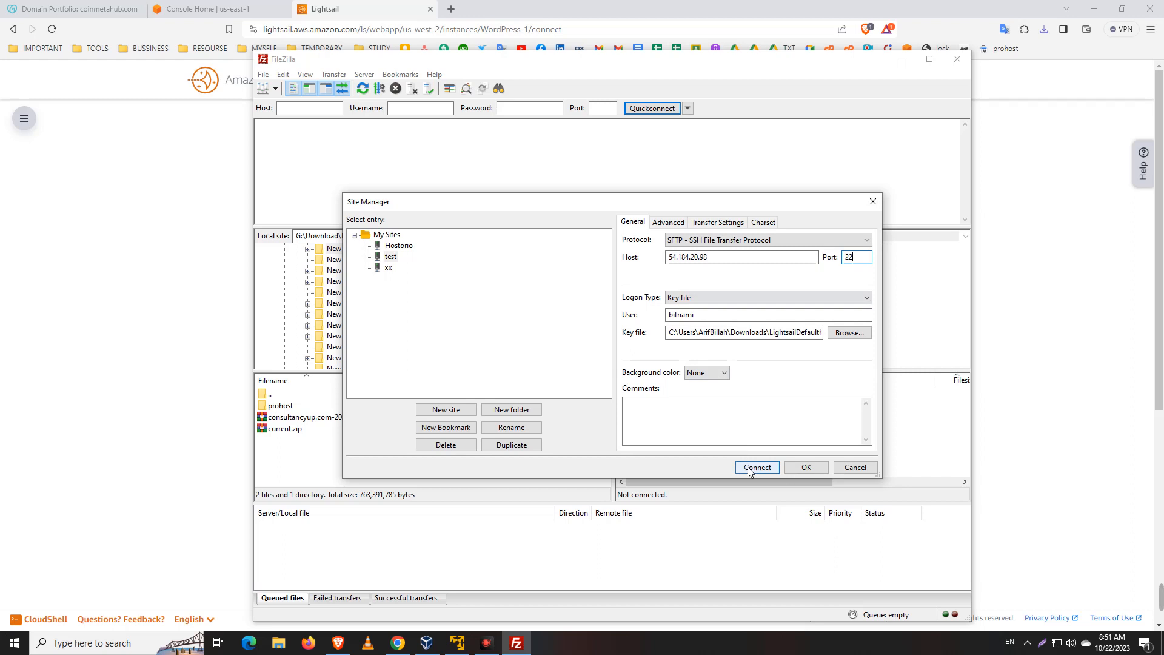
click(757, 467)
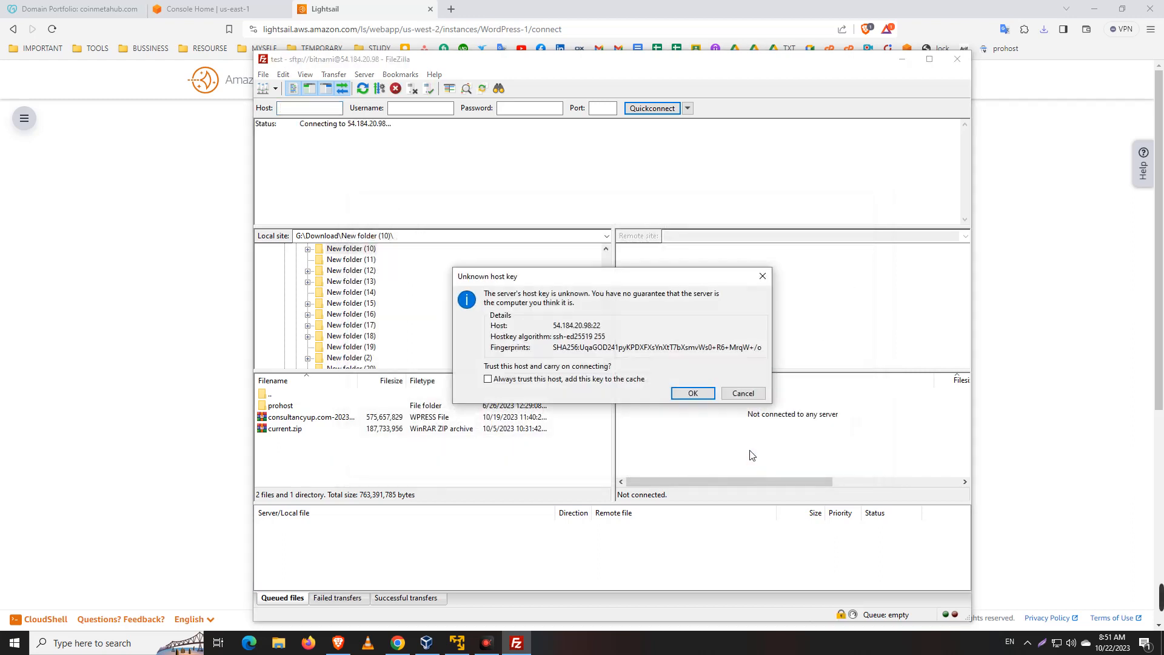
- Trust the unknown host key to list /home/bitnami, then browse to 54.184.20.98/wp-admin
click(692, 393)
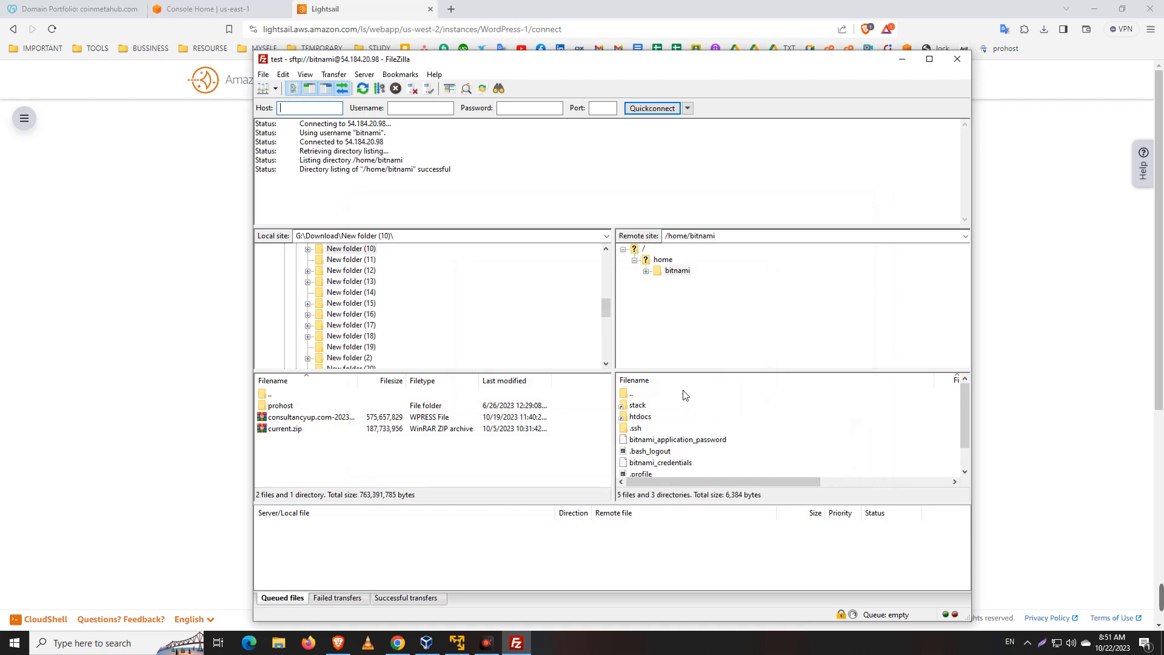
mouse_move(843, 123)
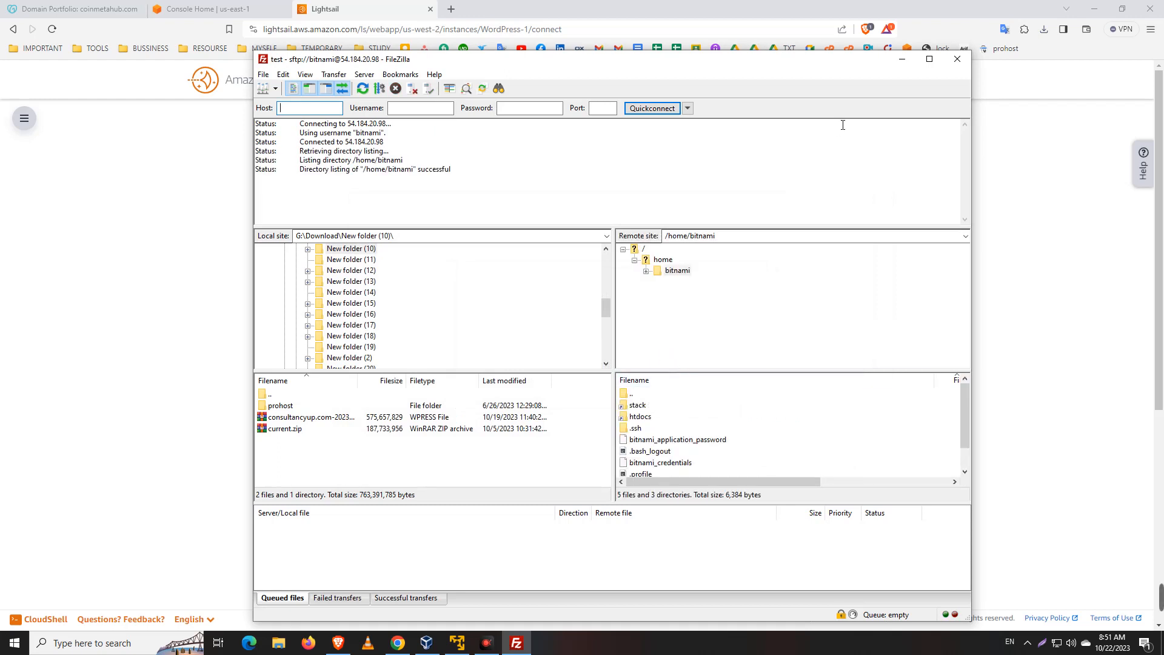
click(929, 58)
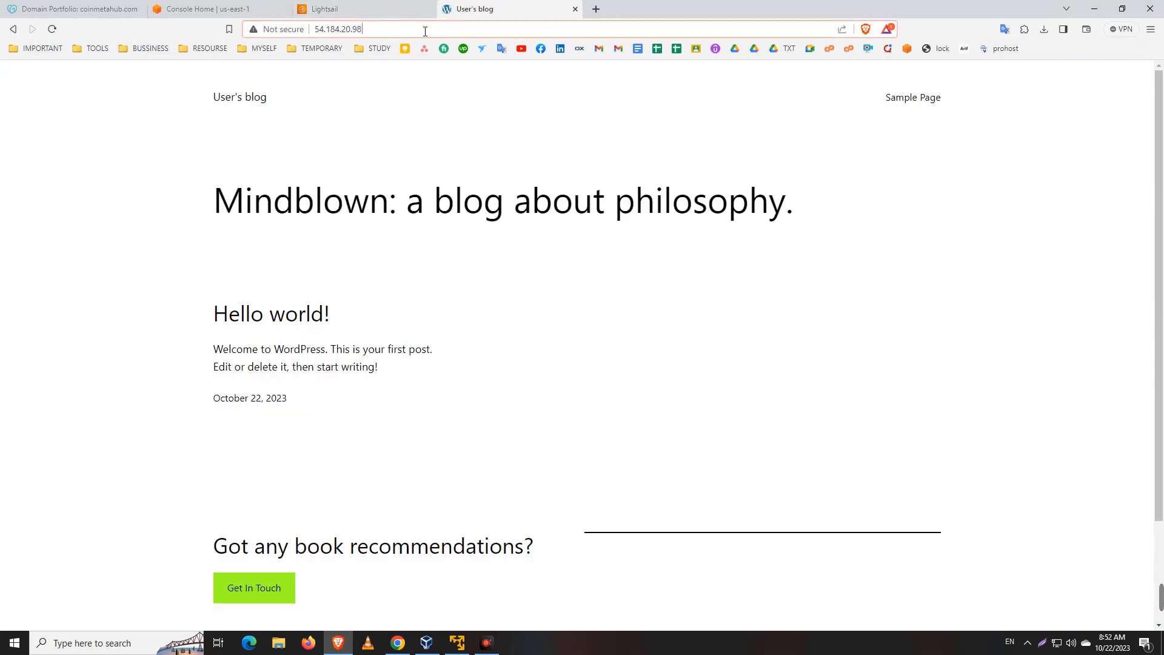
text(/wp-adm)
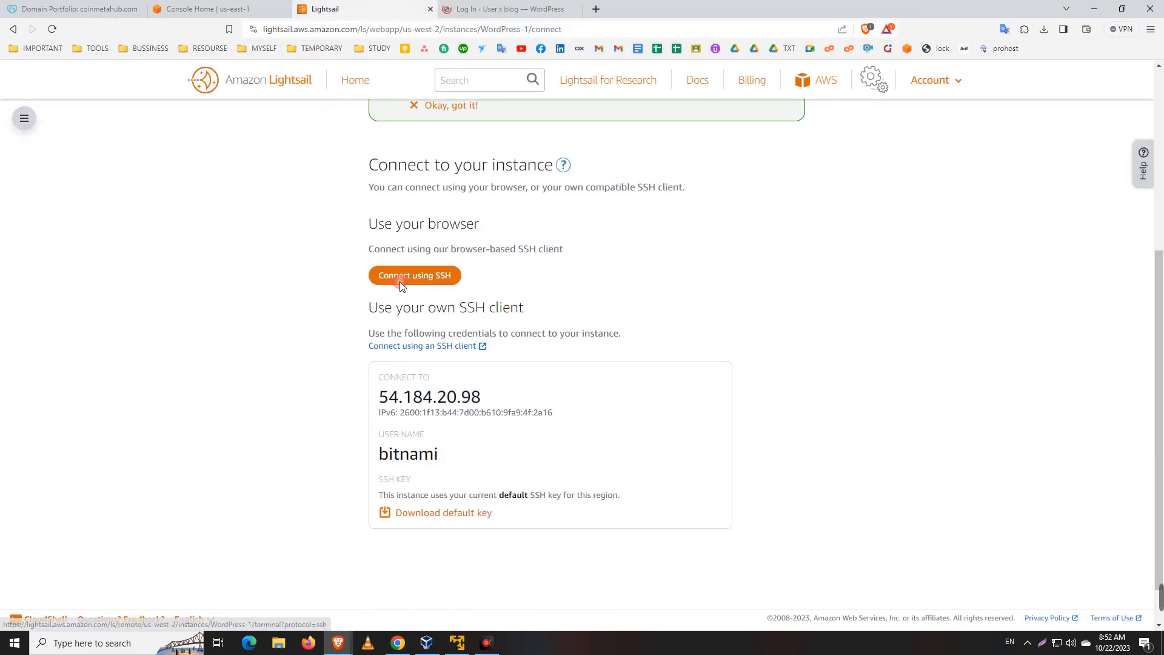
- In the Lightsail browser SSH terminal, run ls and cat bitnami_credentials to show the defaults
click(415, 275)
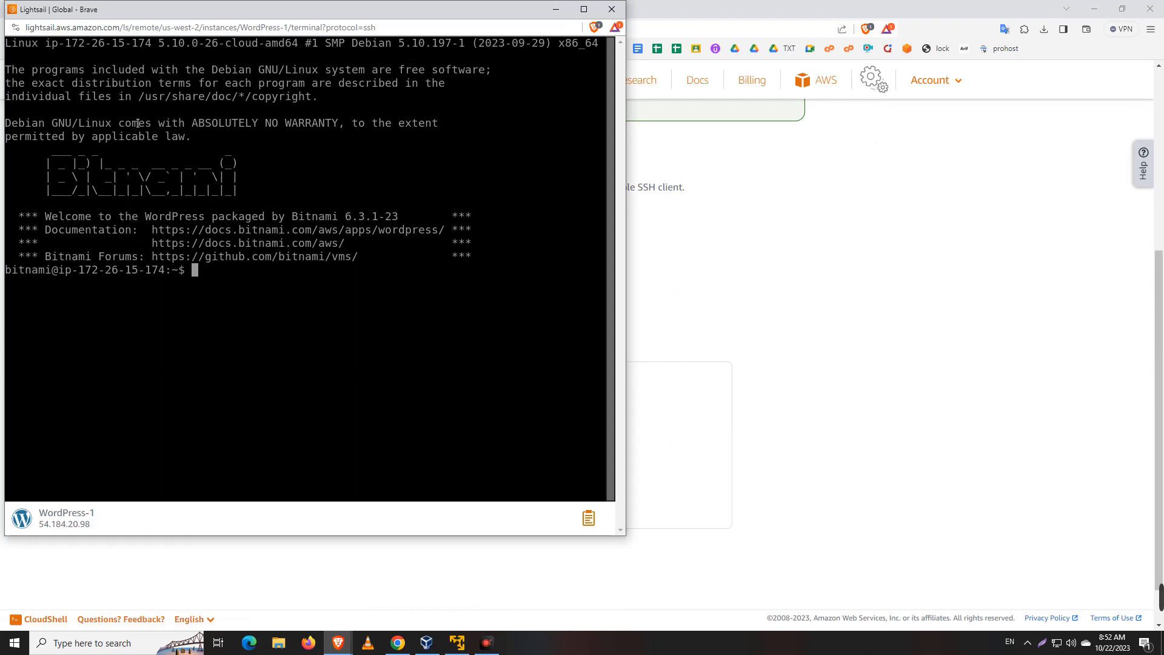
text(ls)
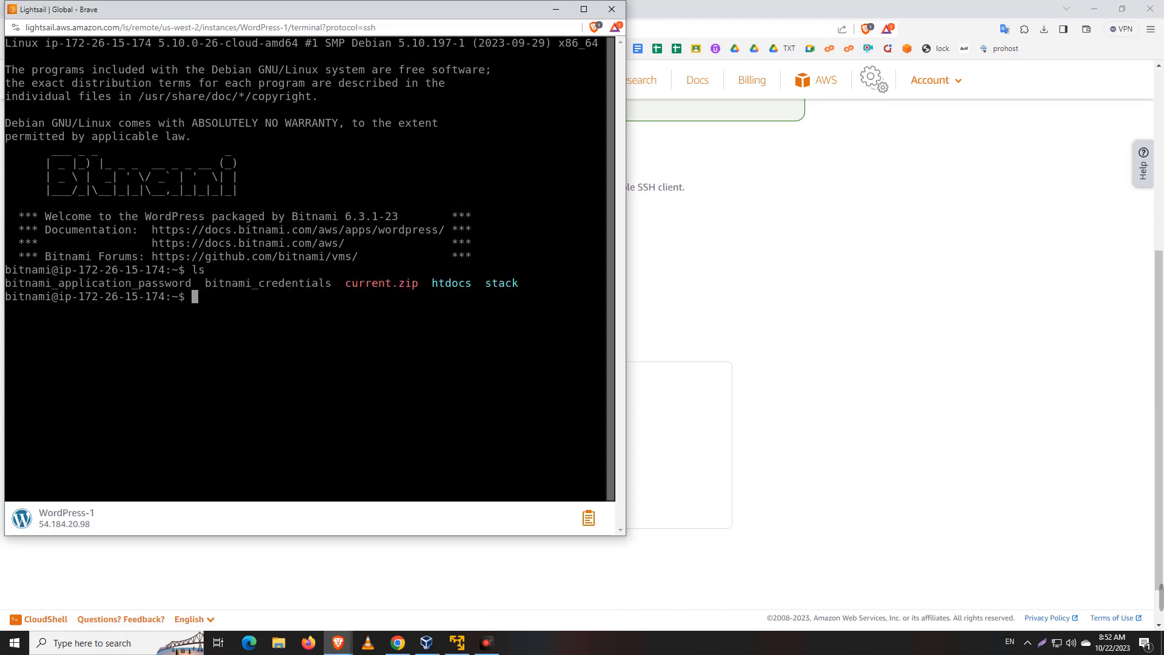
text(cat)
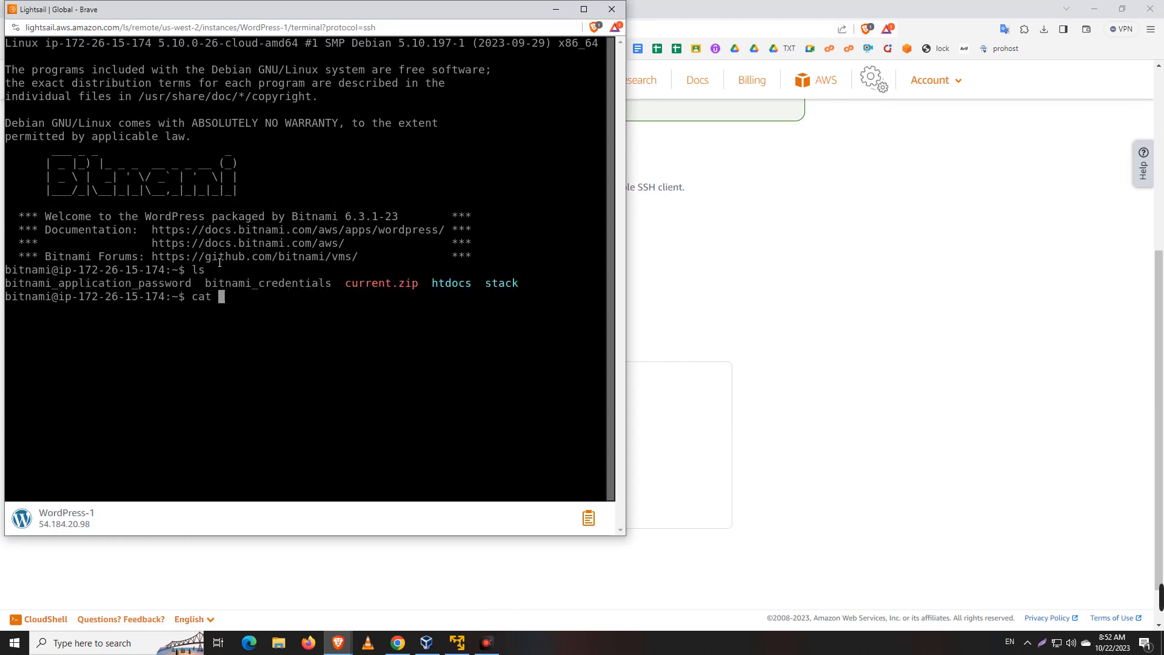
double_click(229, 284)
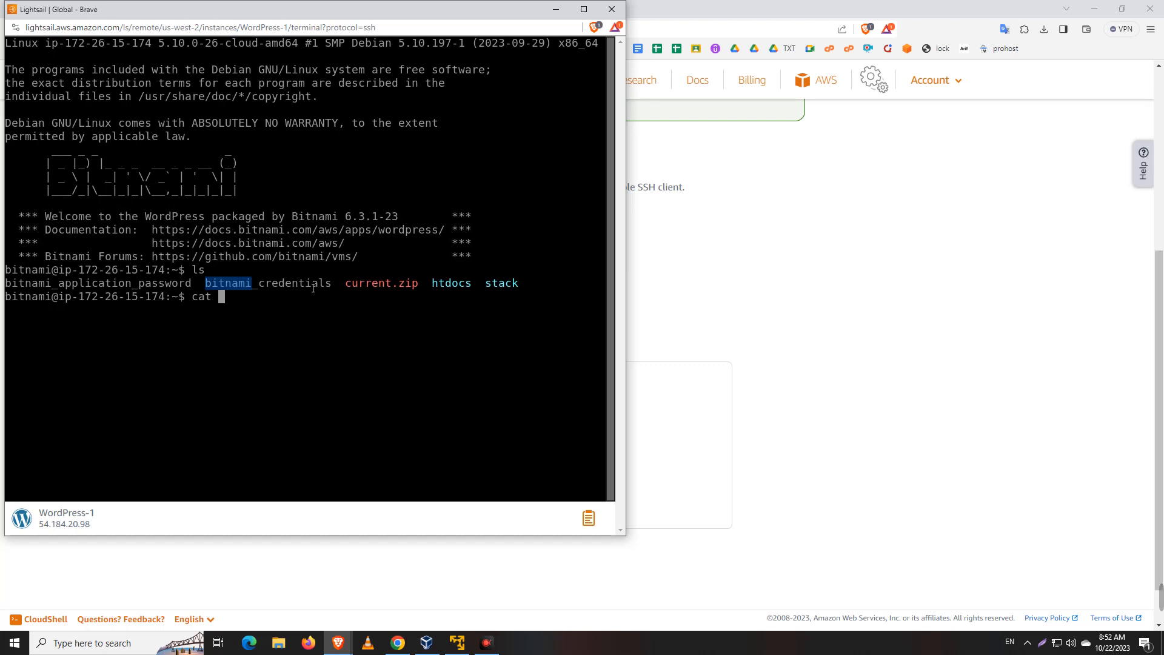
right_click(268, 284)
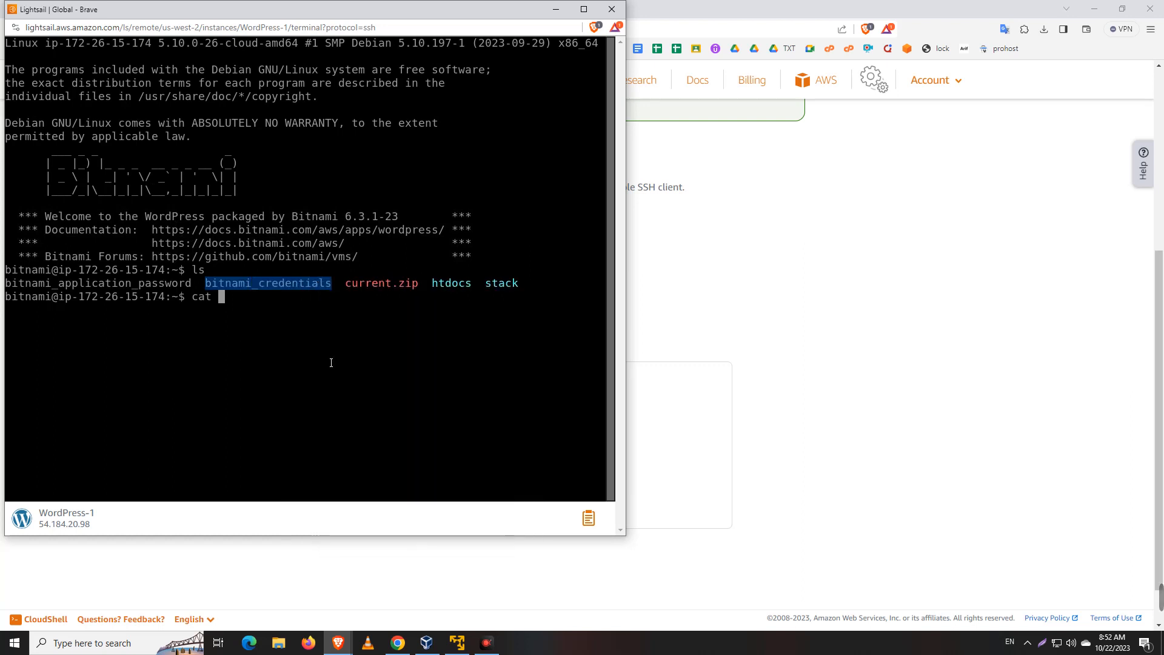
text(bitnami_credentials)
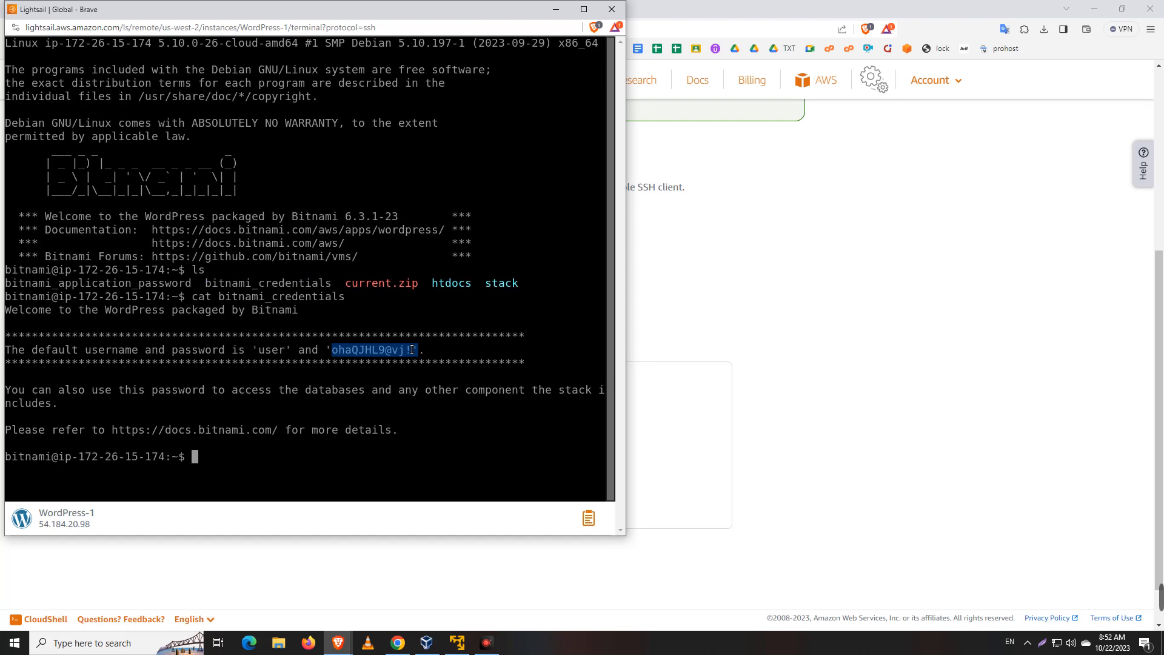
- Copy the default WordPress password from the terminal output
right_click(371, 350)
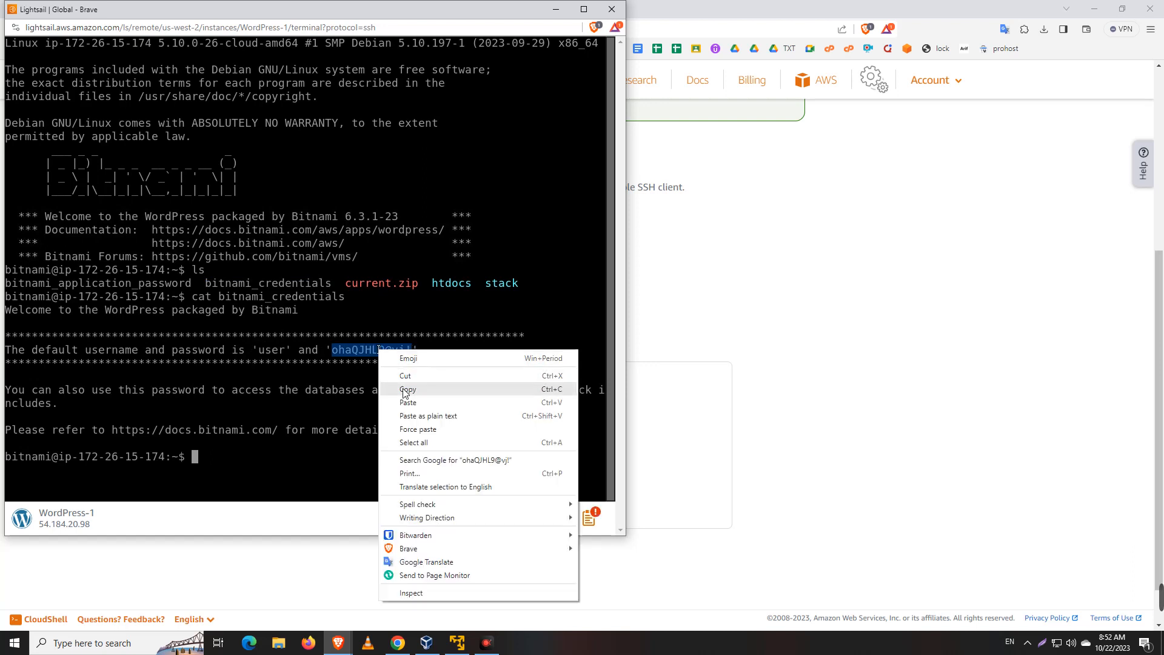
click(509, 10)
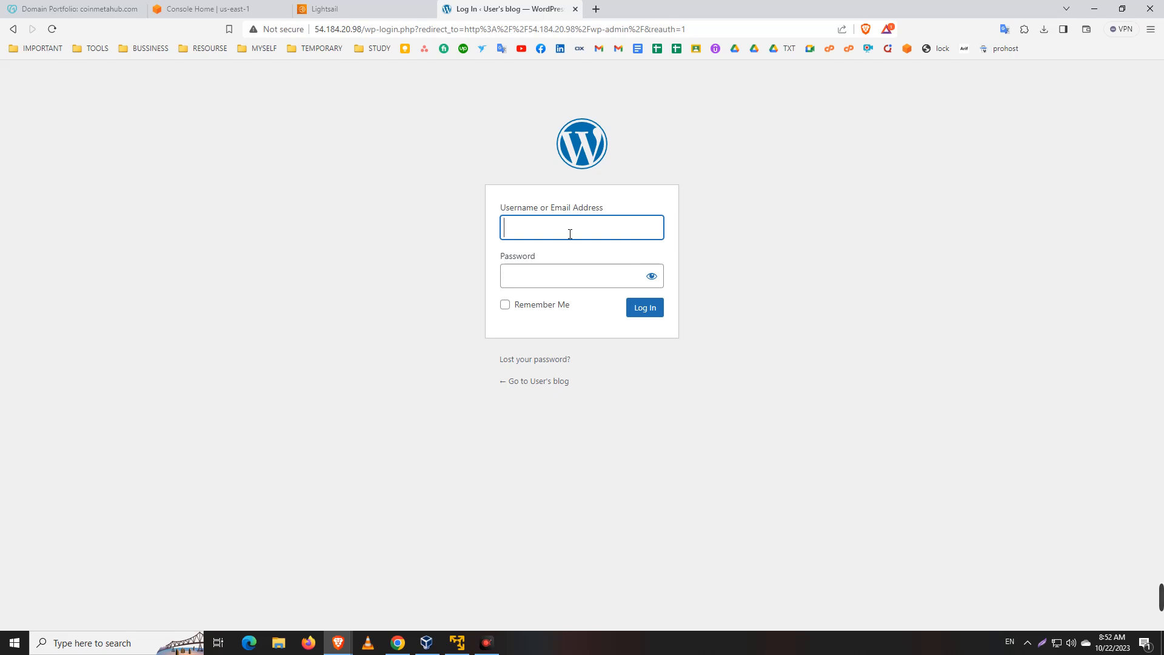
- Log in to WordPress as 'user' with the password pasted from clipboard history
text(user)
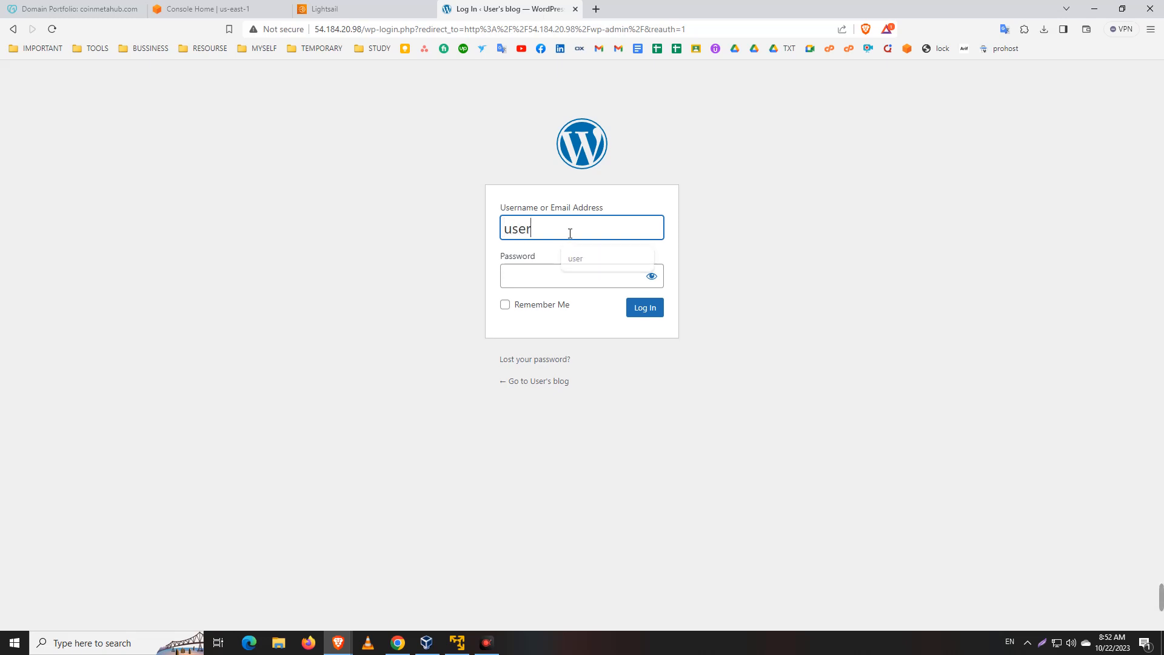
click(582, 275)
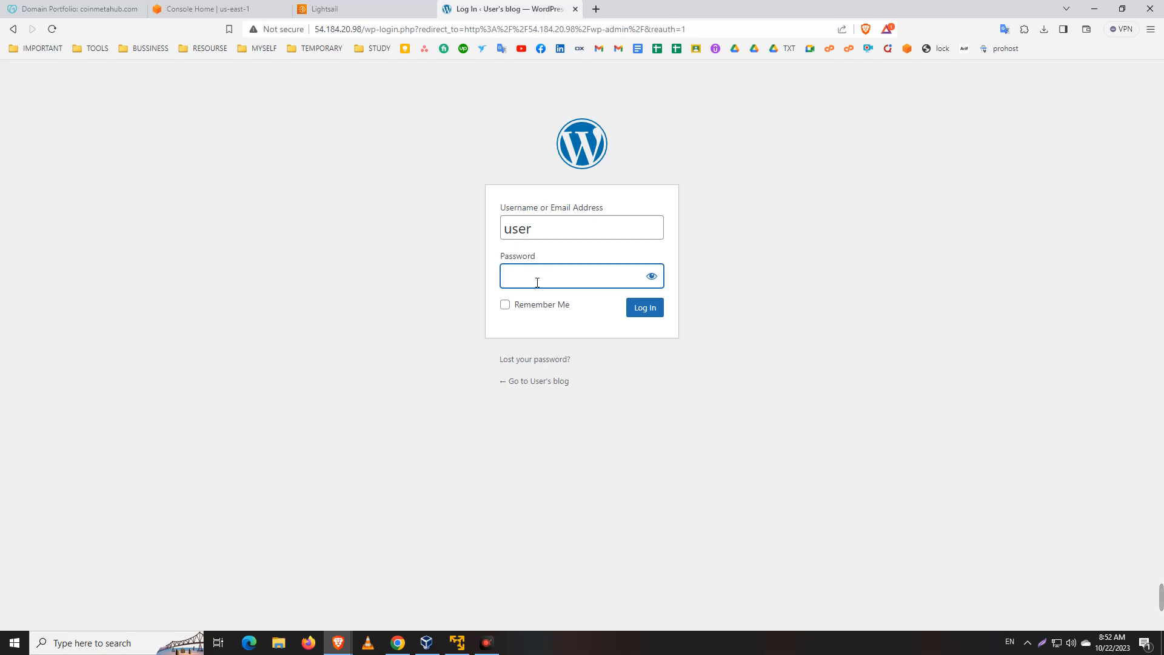
key(Win+v)
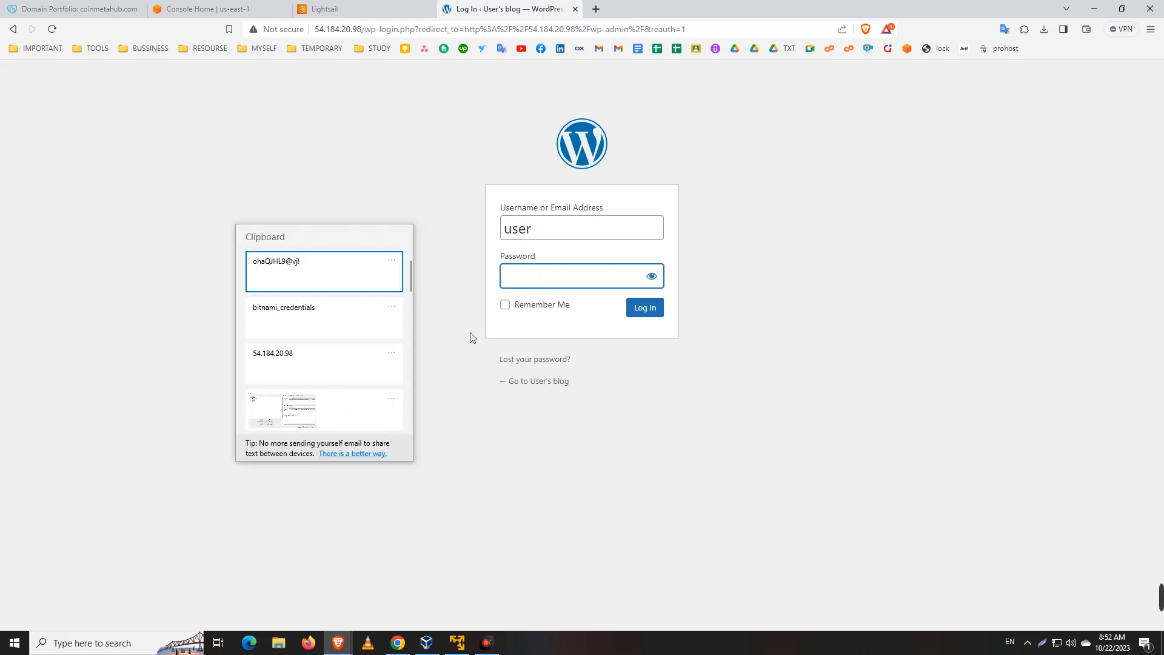
click(644, 308)
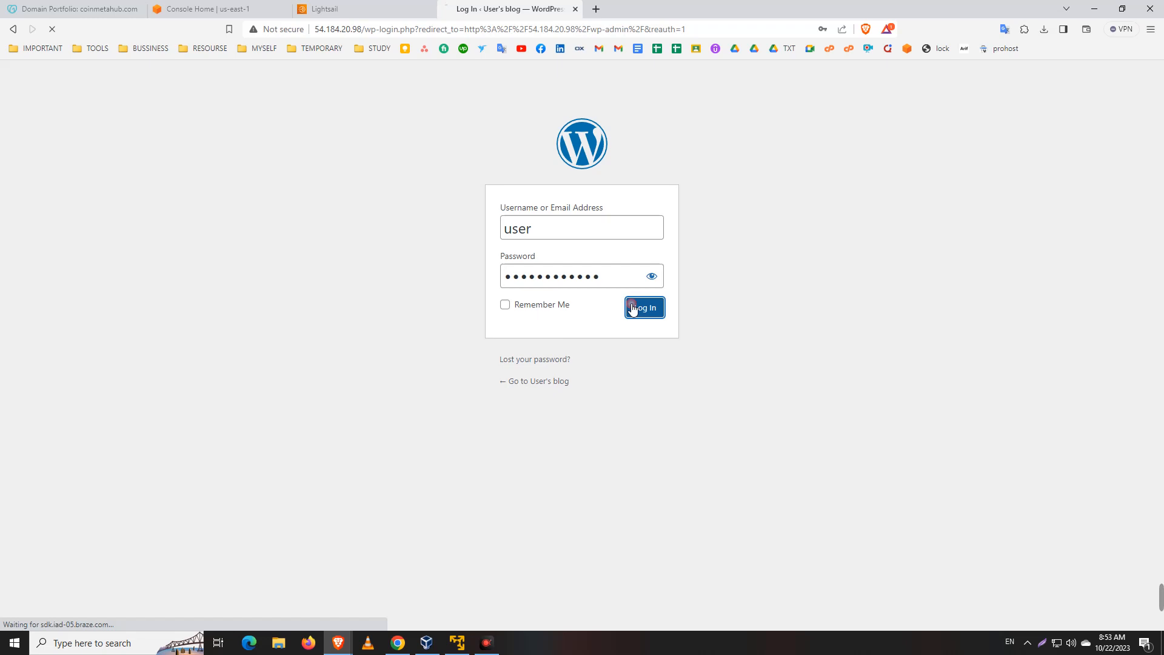
click(642, 307)
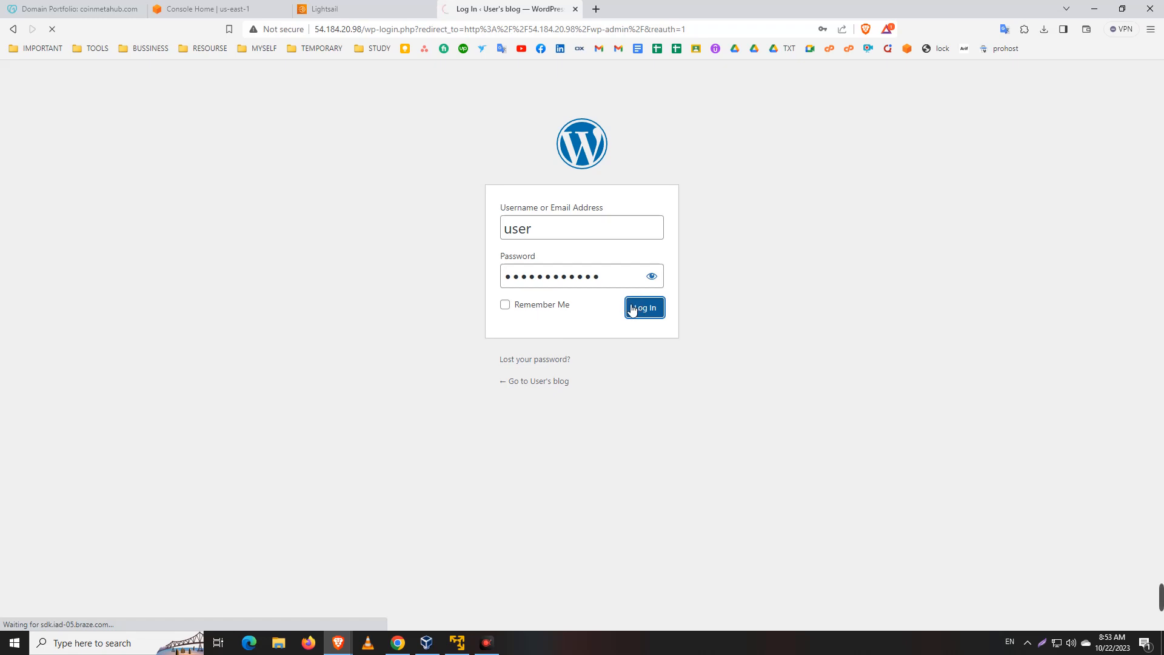
click(642, 307)
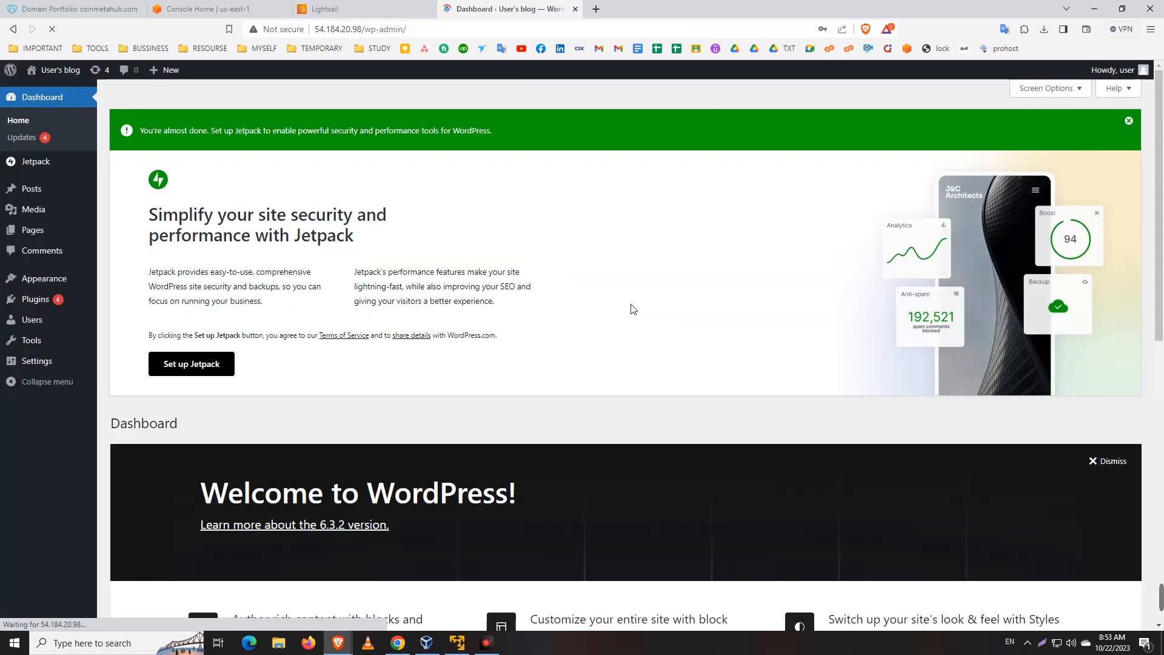
mouse_move(36, 299)
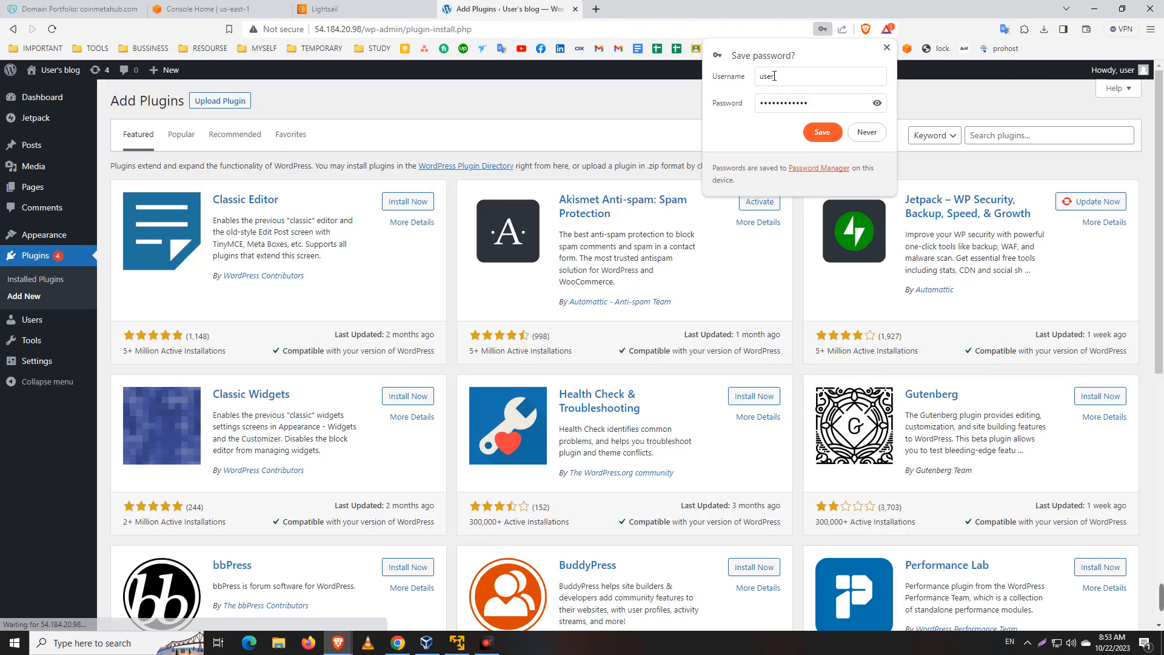
- Search the plugin directory for 'file manager'
click(1048, 135)
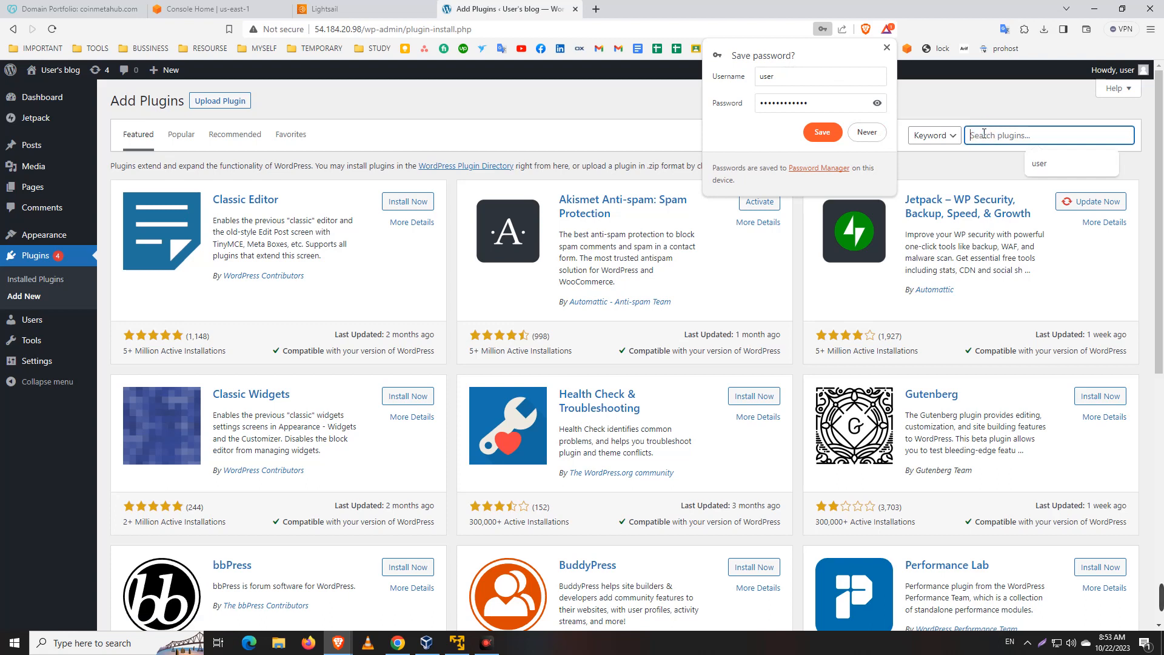
text(file)
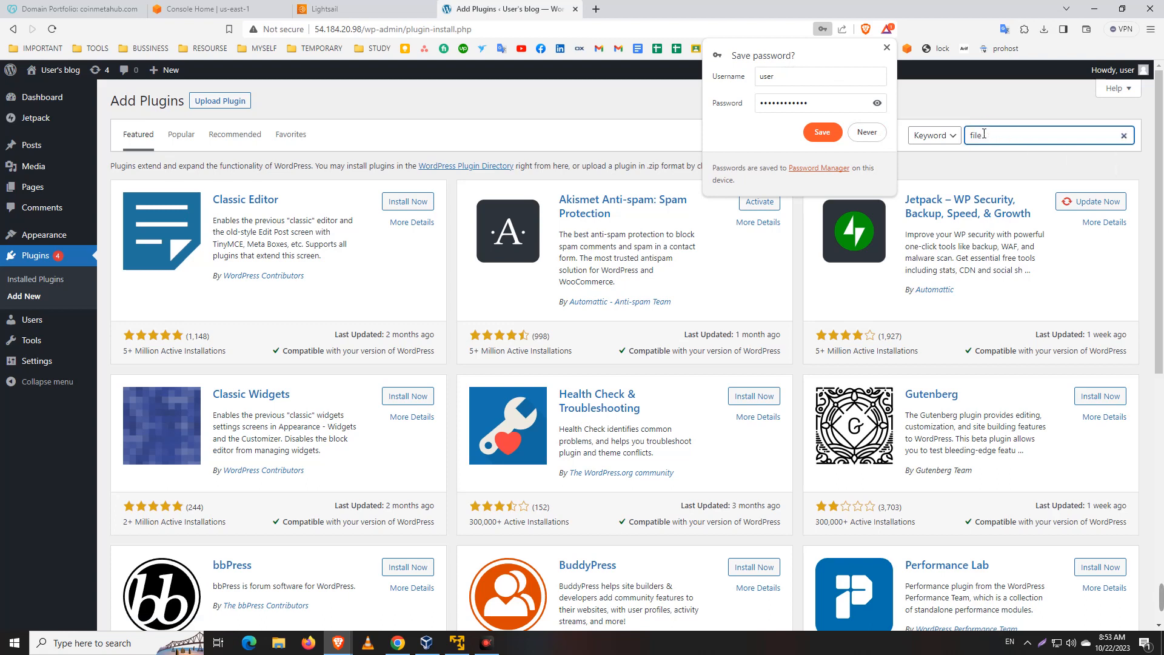
text(manager)
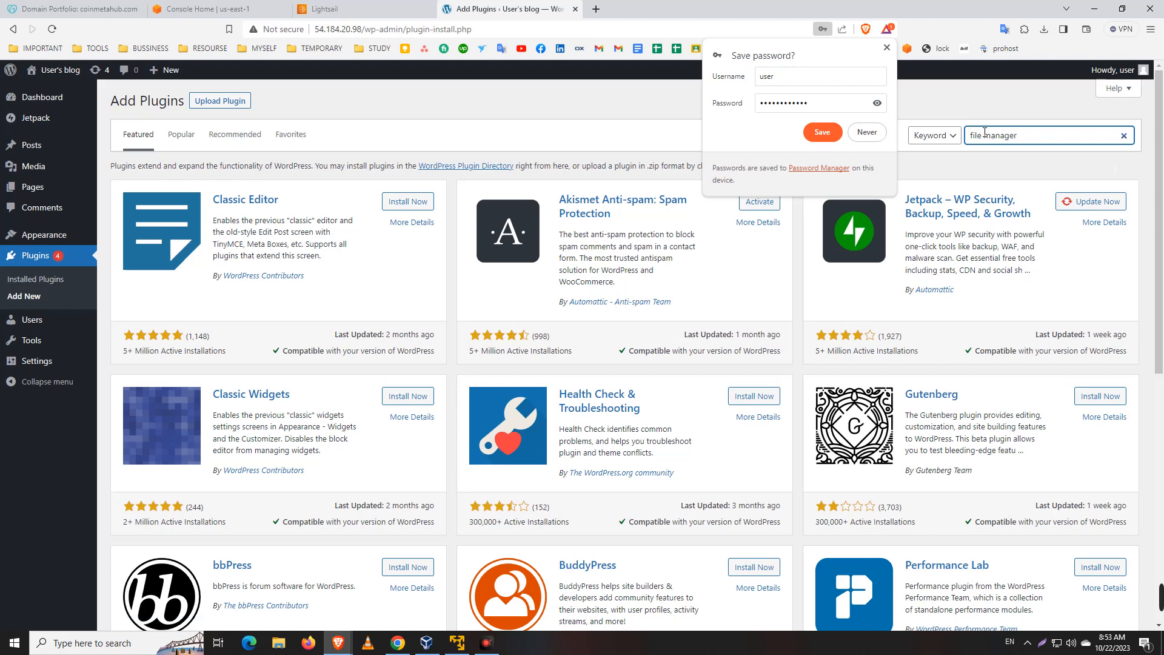
key(Enter)
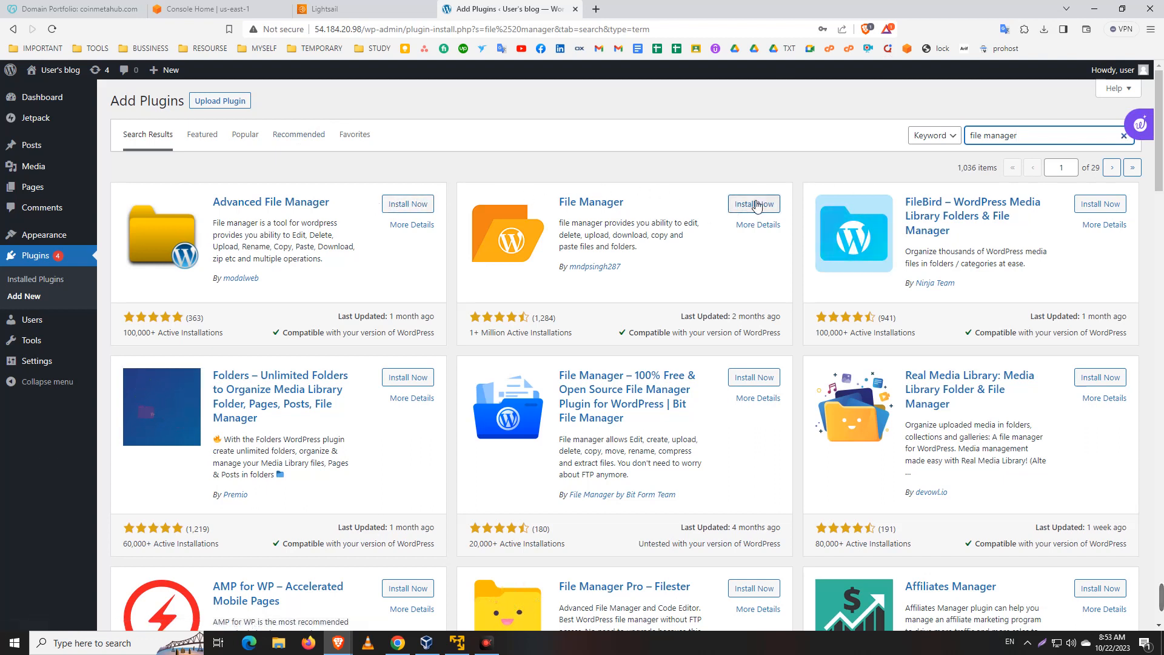
- Install and activate the File Manager plugin so WP File Manager joins the admin menu
click(753, 204)
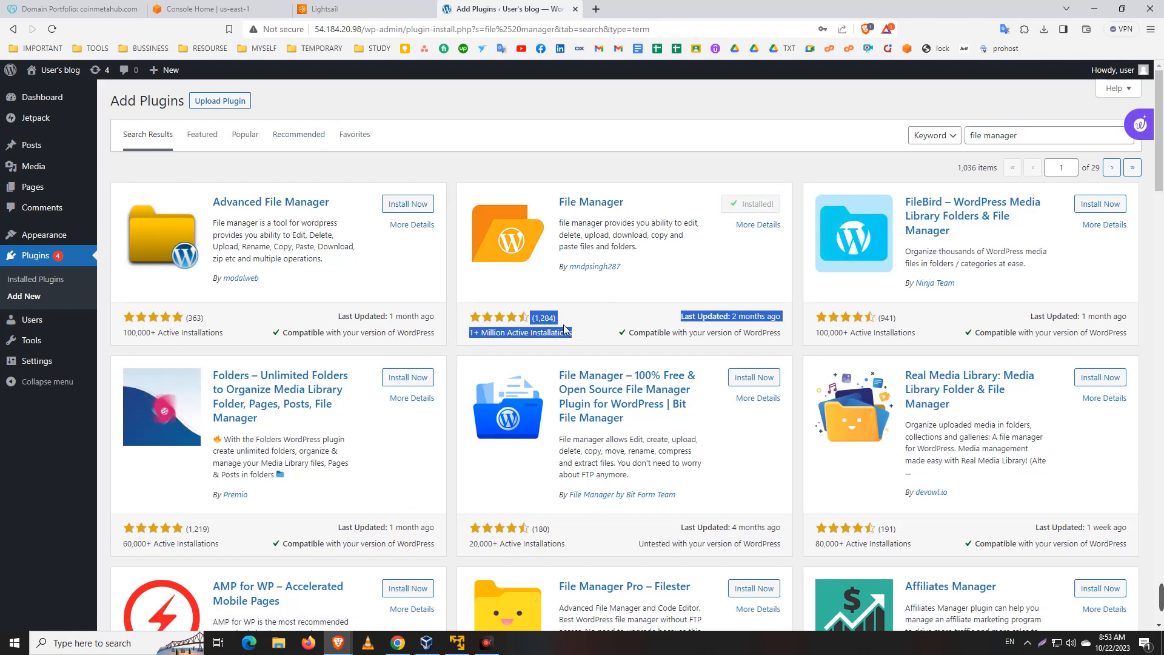
click(750, 204)
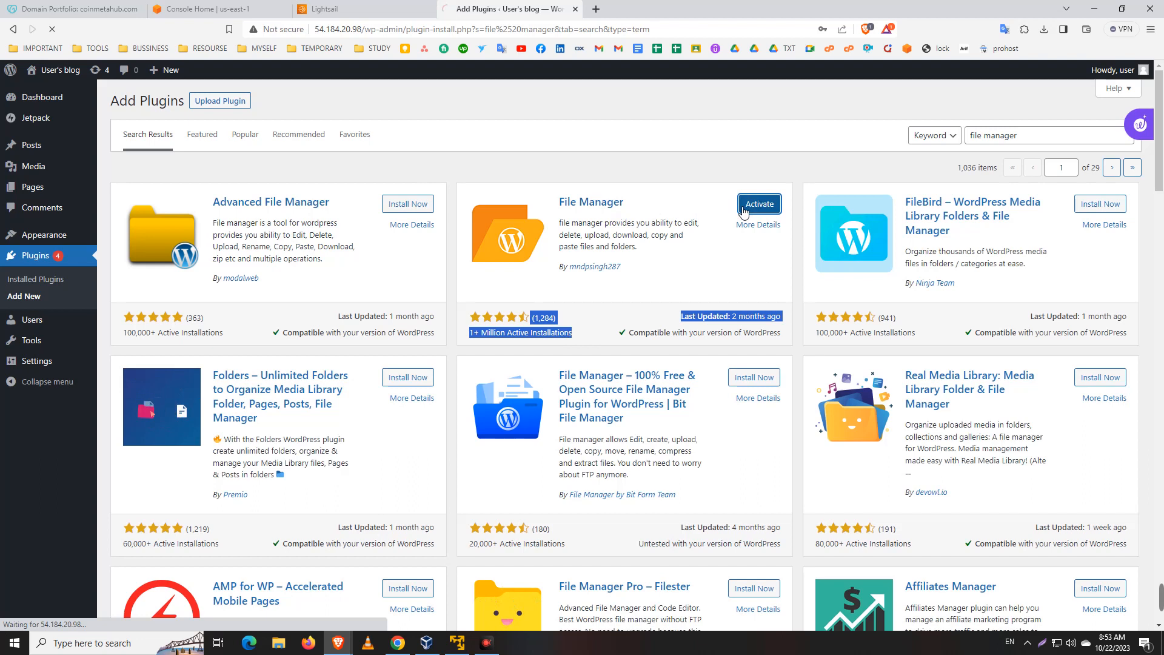
click(758, 204)
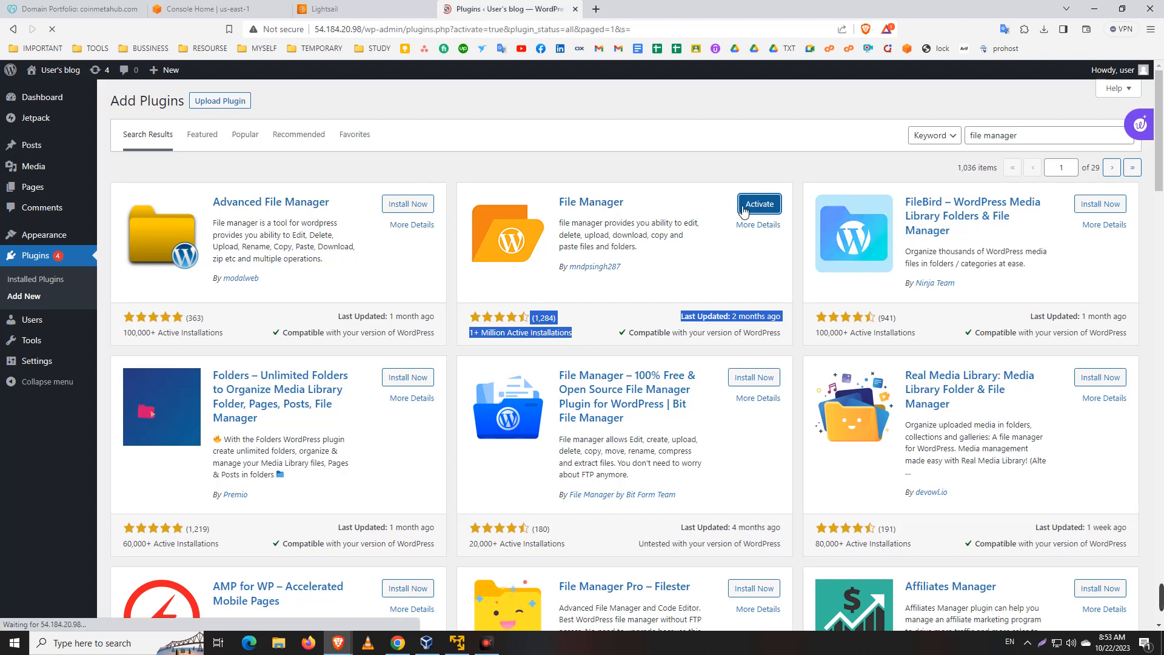
click(758, 204)
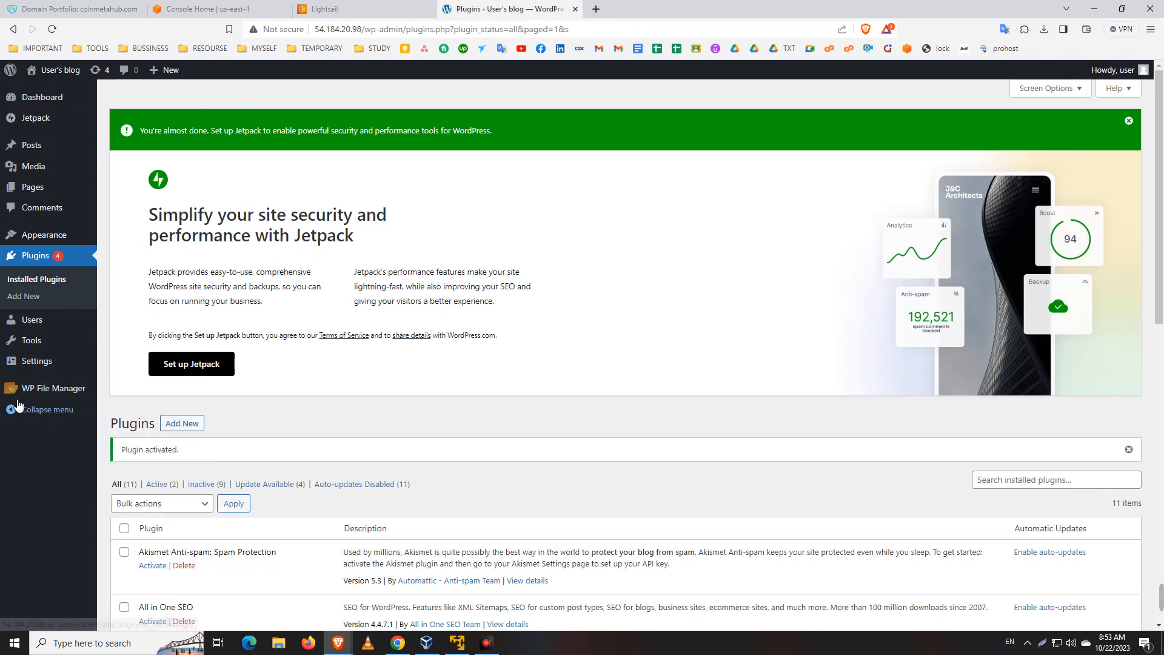
- Go to WP File Manager in the admin sidebar, listing the wordpress folder's root files
click(53, 388)
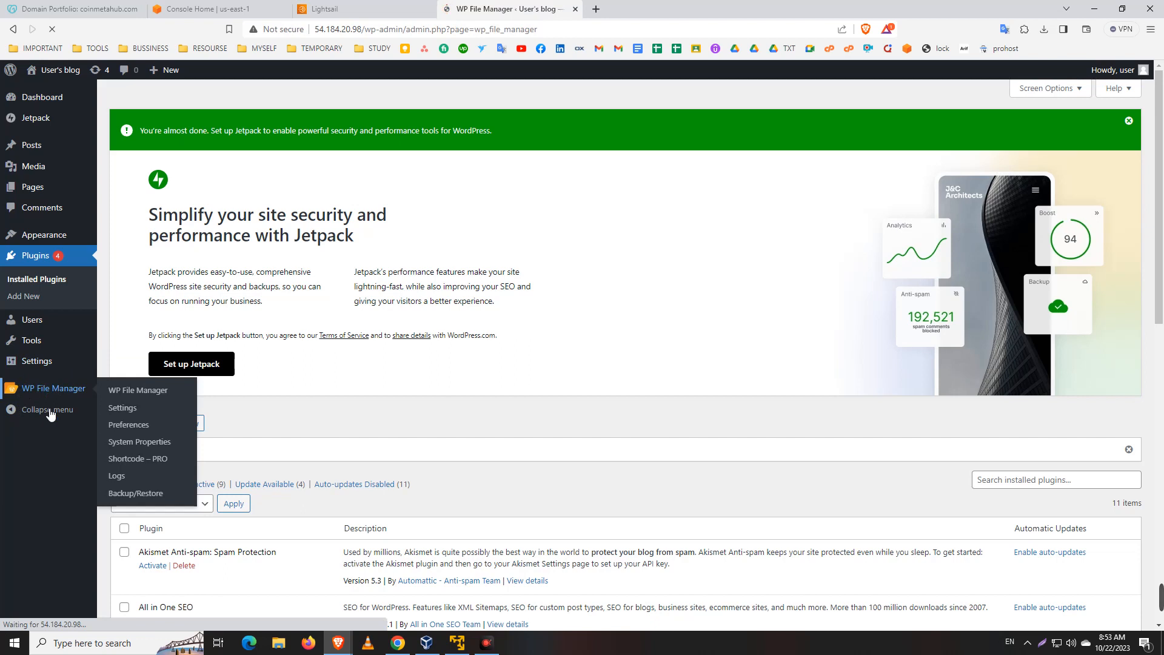
mouse_move(488, 290)
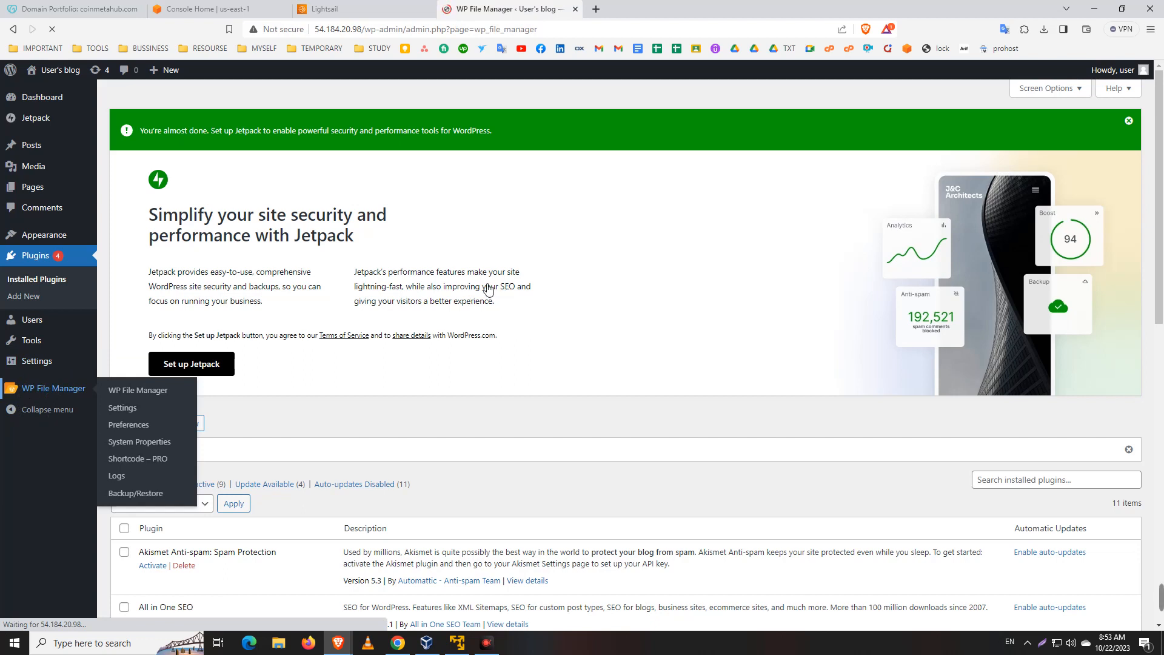
click(138, 390)
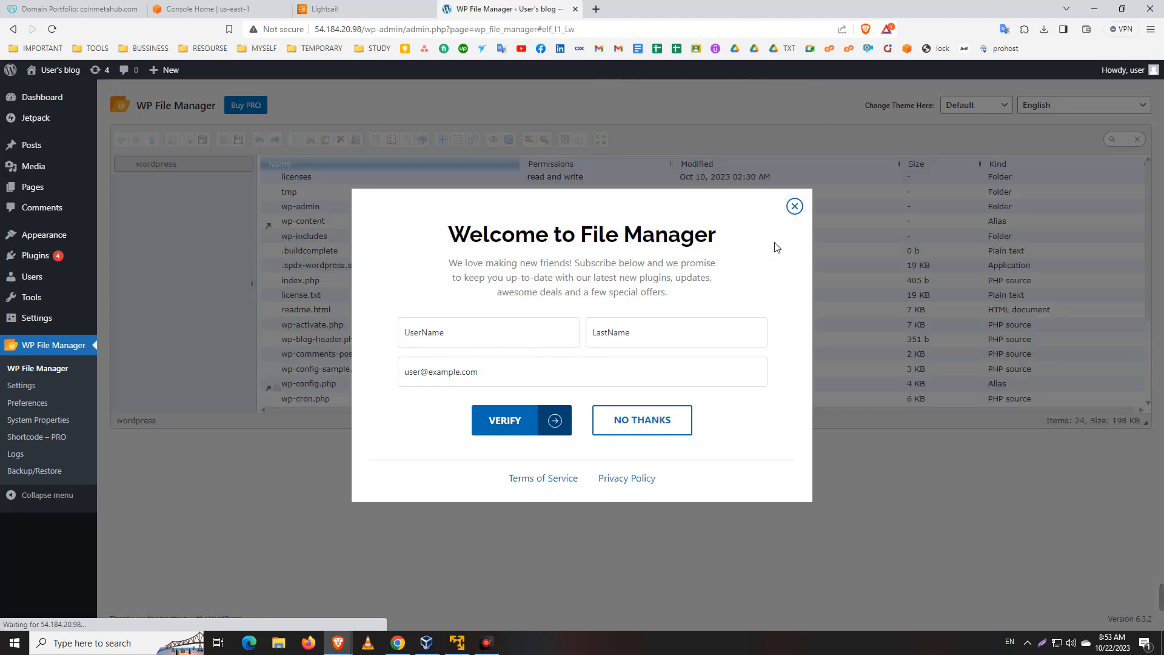
- Dismiss the welcome popup and browse into wp-content showing languages, plugins, themes, upgrade, uploads
click(641, 420)
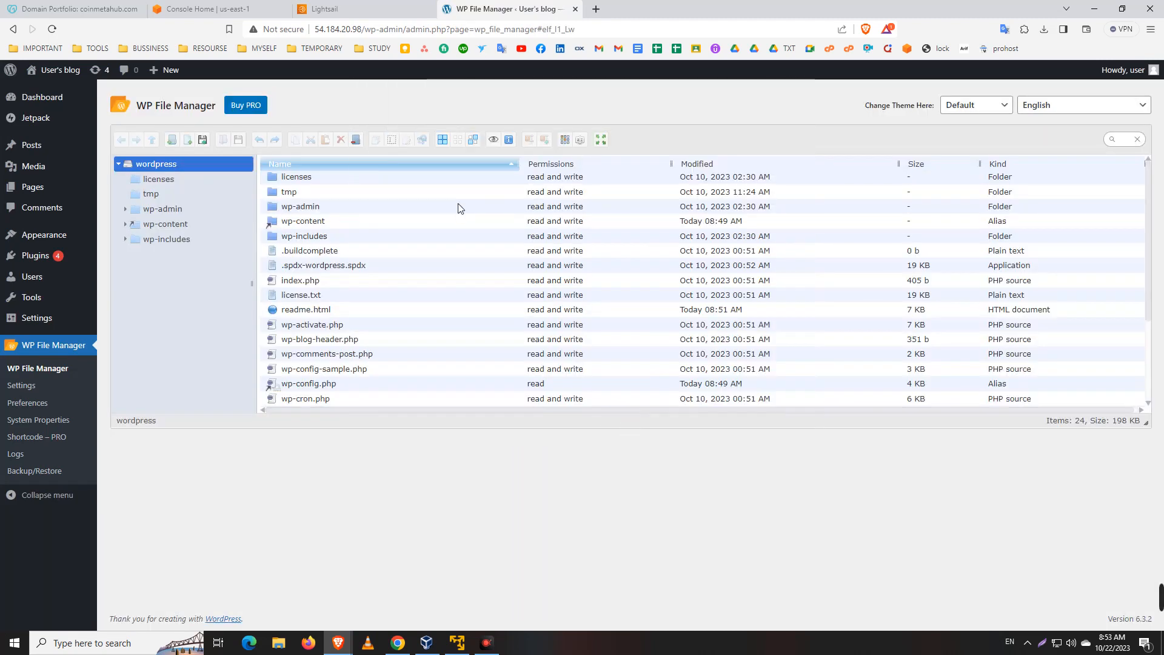
mouse_move(457, 208)
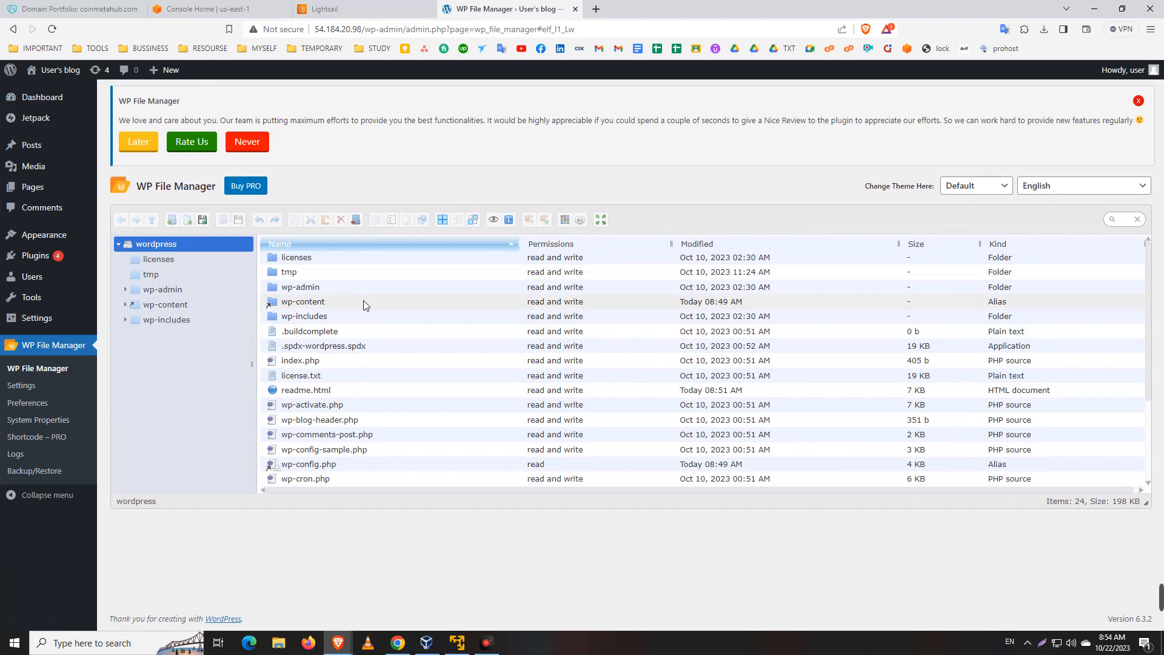
double_click(303, 301)
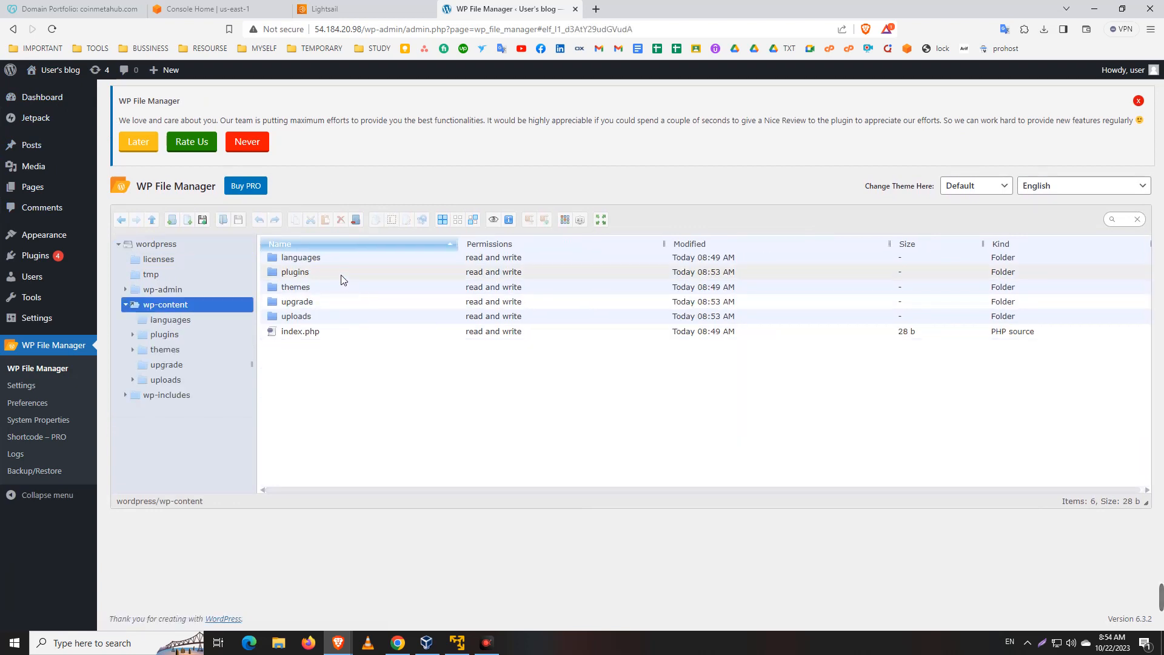
mouse_move(282, 270)
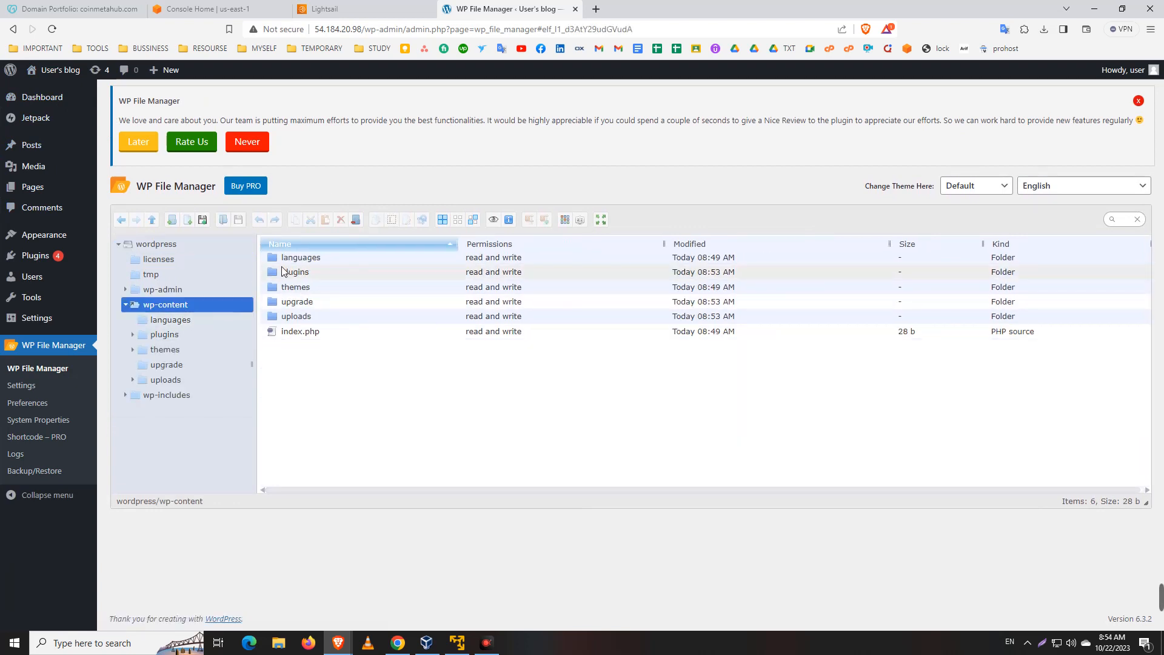
mouse_move(294, 271)
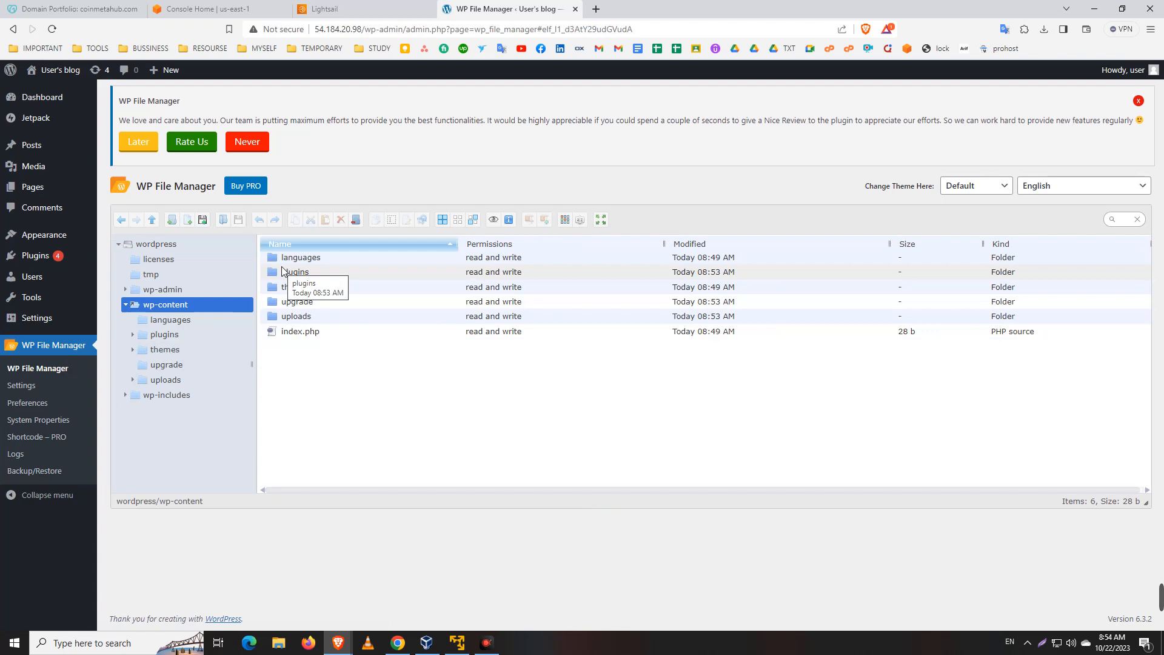
mouse_move(100, 328)
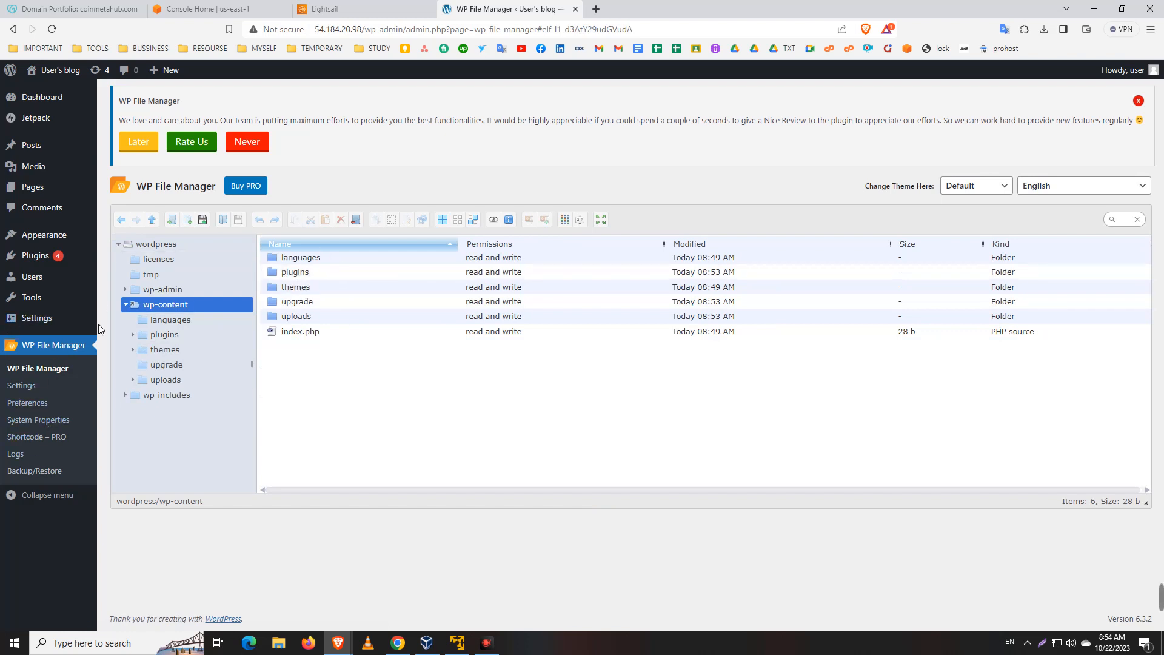